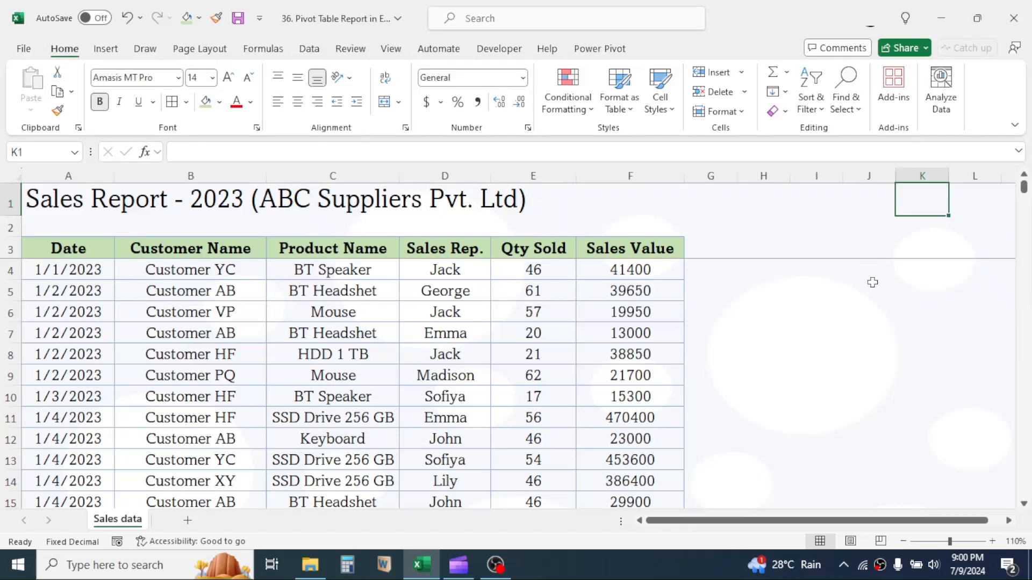
{"action": "mouse_move", "coordinate": [872, 283]}
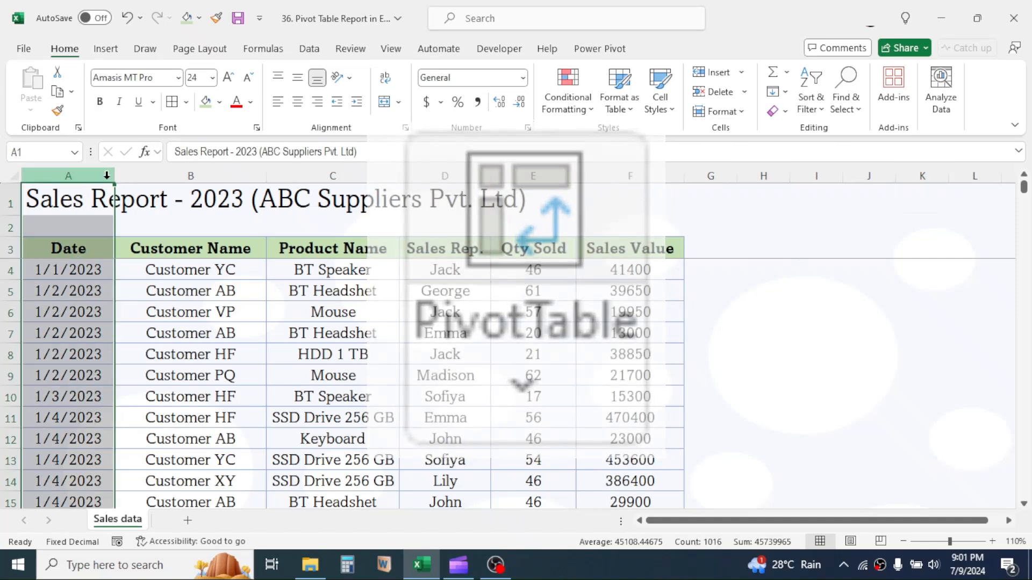
Look over the Product Name and Sales Rep. columns of the 2023 sales data.
{"action": "left_click", "coordinate": [332, 175]}
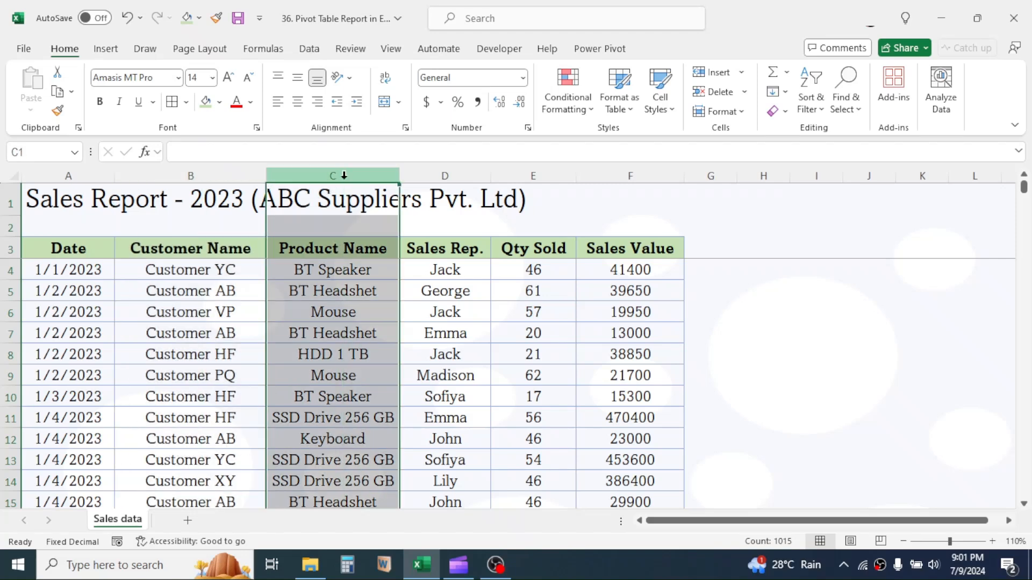
{"action": "left_click", "coordinate": [445, 175]}
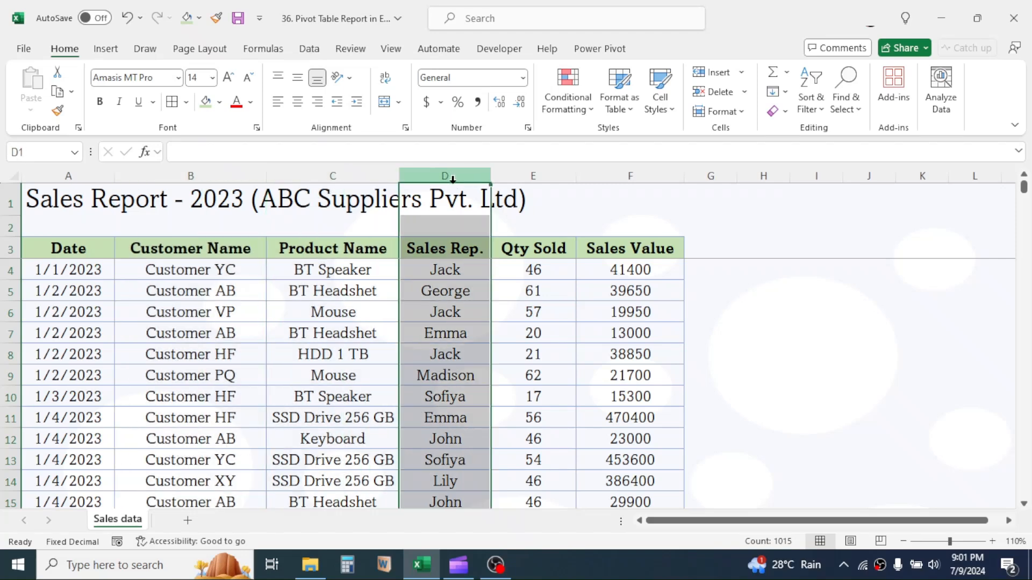
{"action": "left_click", "coordinate": [533, 175]}
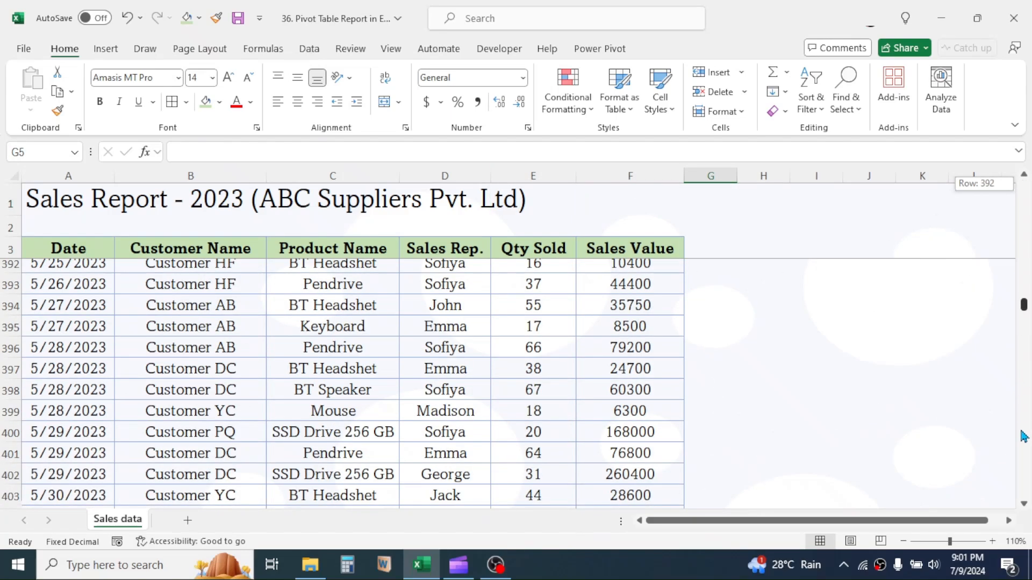
{"action": "scroll", "scroll_direction": "down", "scroll_amount": 3}
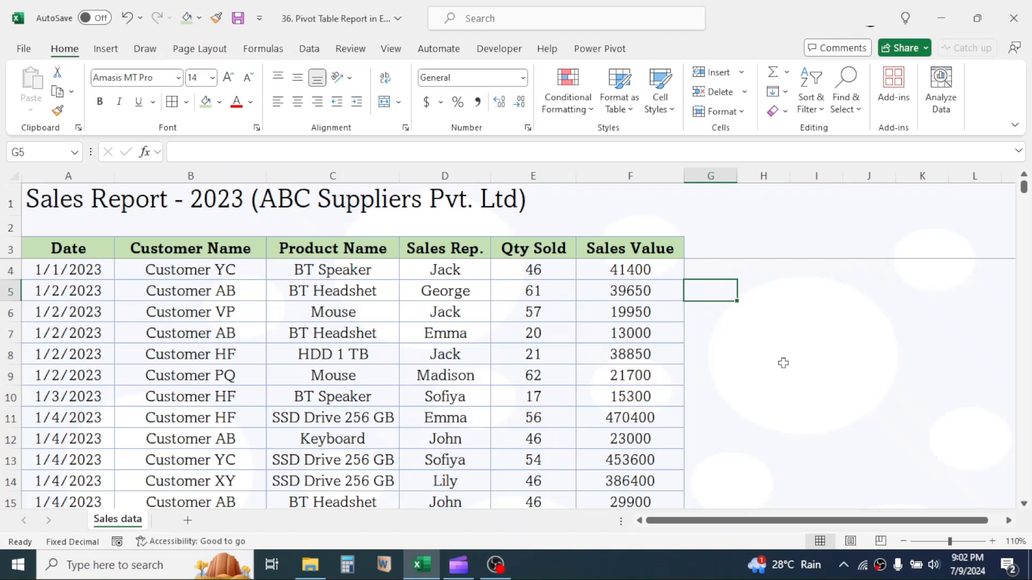
{"action": "mouse_move", "coordinate": [772, 363]}
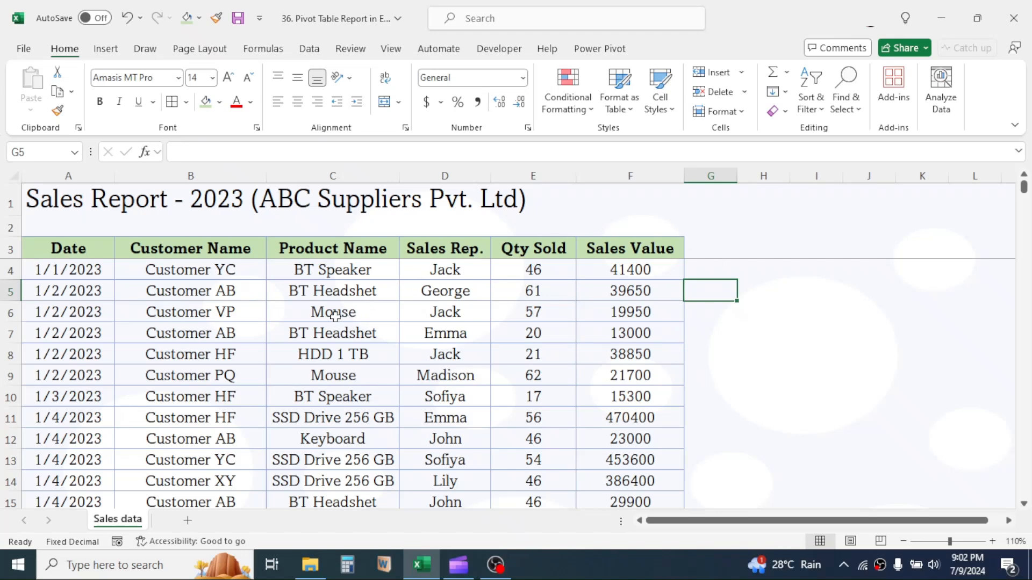
{"action": "mouse_move", "coordinate": [68, 347]}
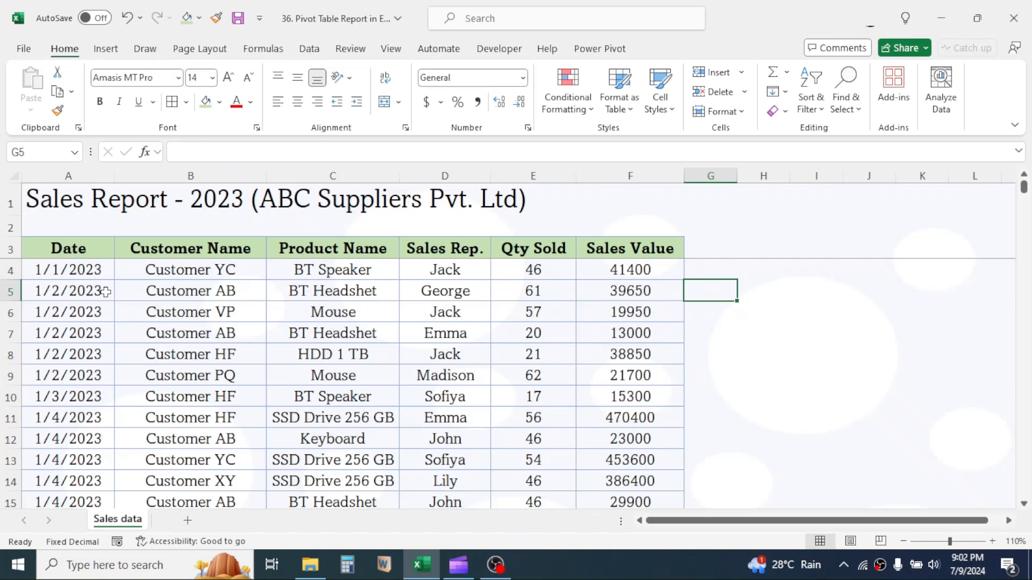
{"action": "mouse_move", "coordinate": [105, 292]}
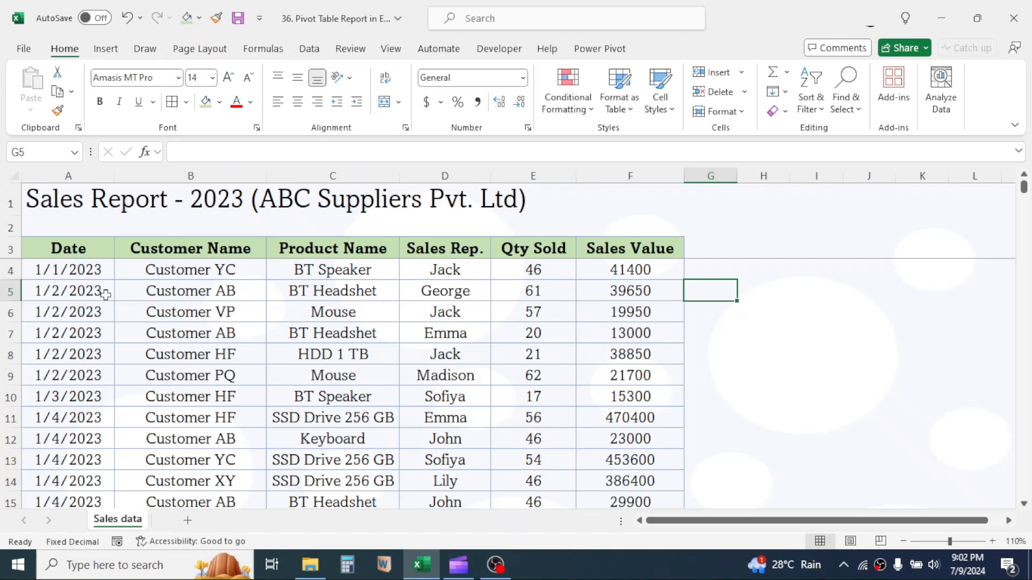
{"action": "mouse_move", "coordinate": [517, 397]}
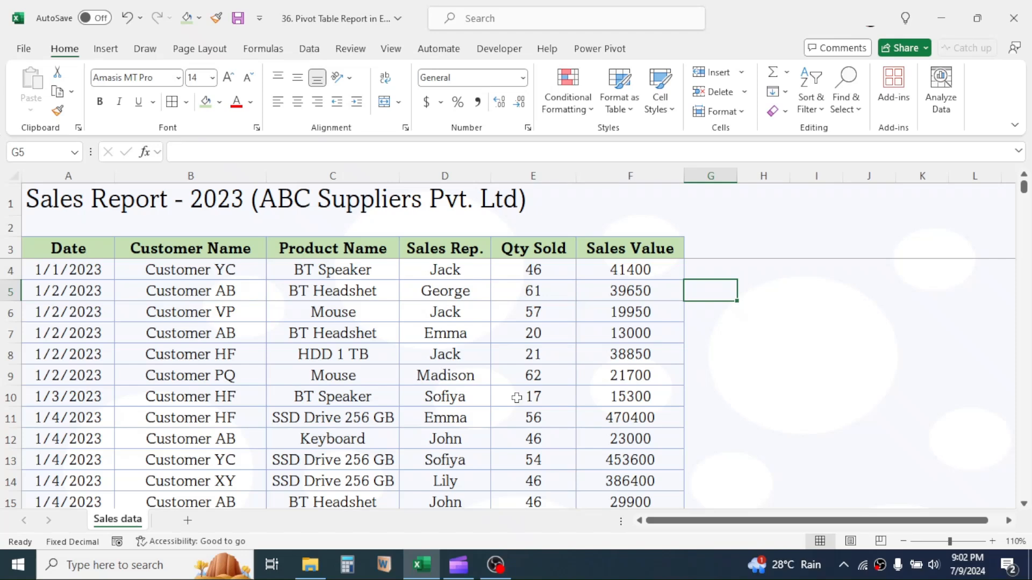
{"action": "mouse_move", "coordinate": [341, 351]}
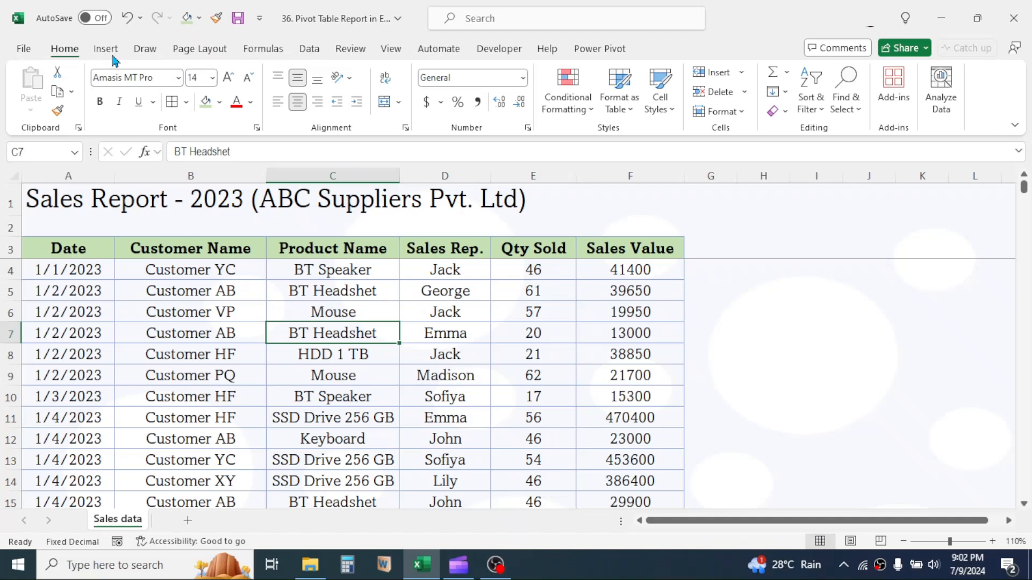
Create an empty PivotTable from 'Sales data'!$A$3:$F$1017 on a new worksheet (Sheet6).
{"action": "left_click", "coordinate": [106, 48]}
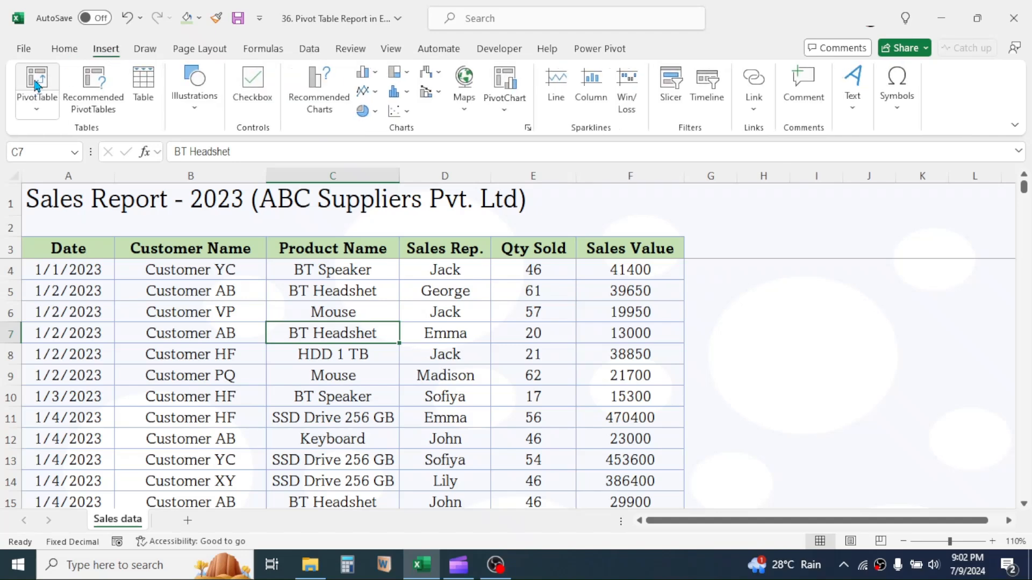
{"action": "left_click", "coordinate": [36, 89]}
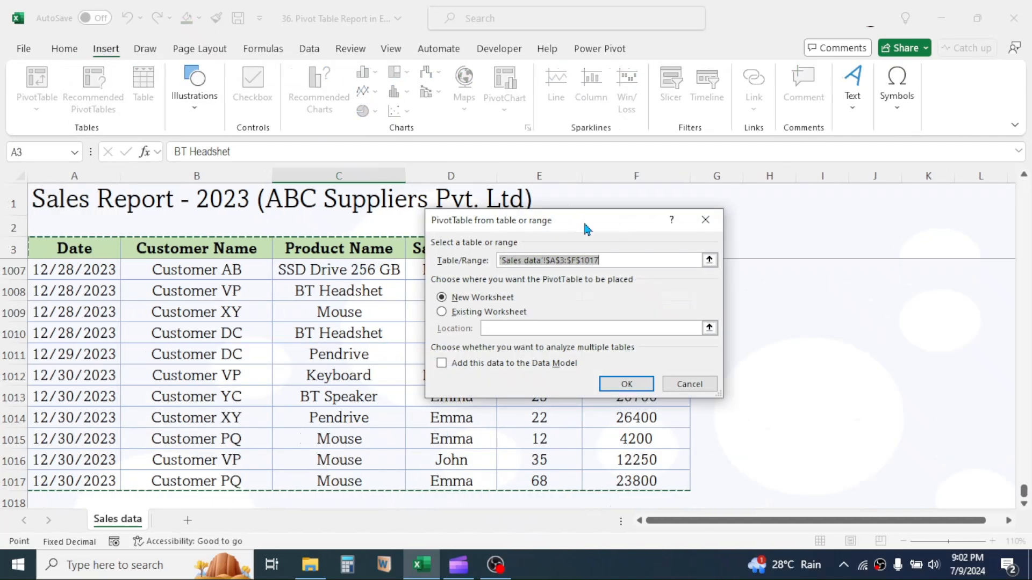
{"action": "left_click_drag", "start_coordinate": [584, 219], "coordinate": [655, 201]}
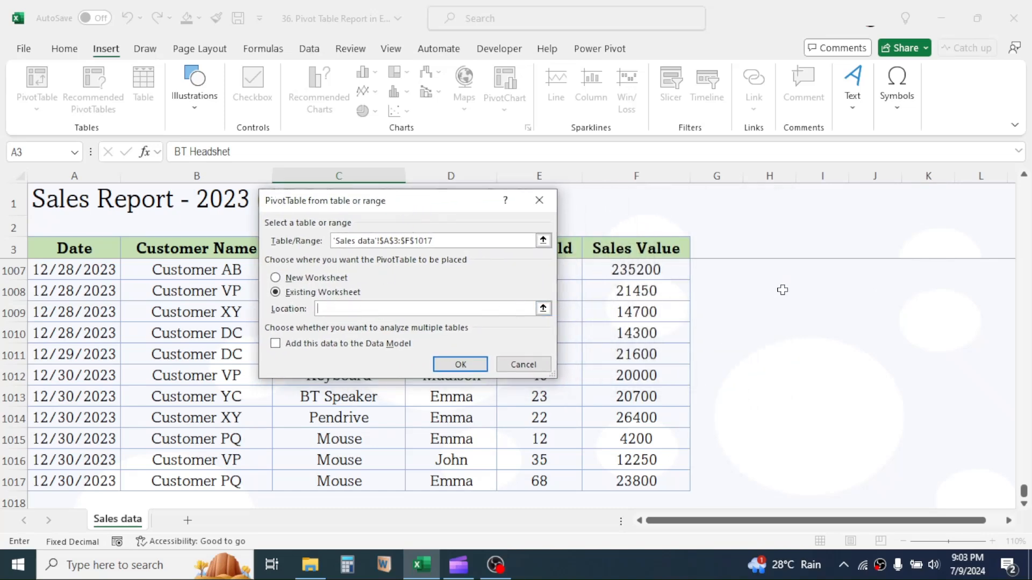
{"action": "left_click", "coordinate": [822, 290]}
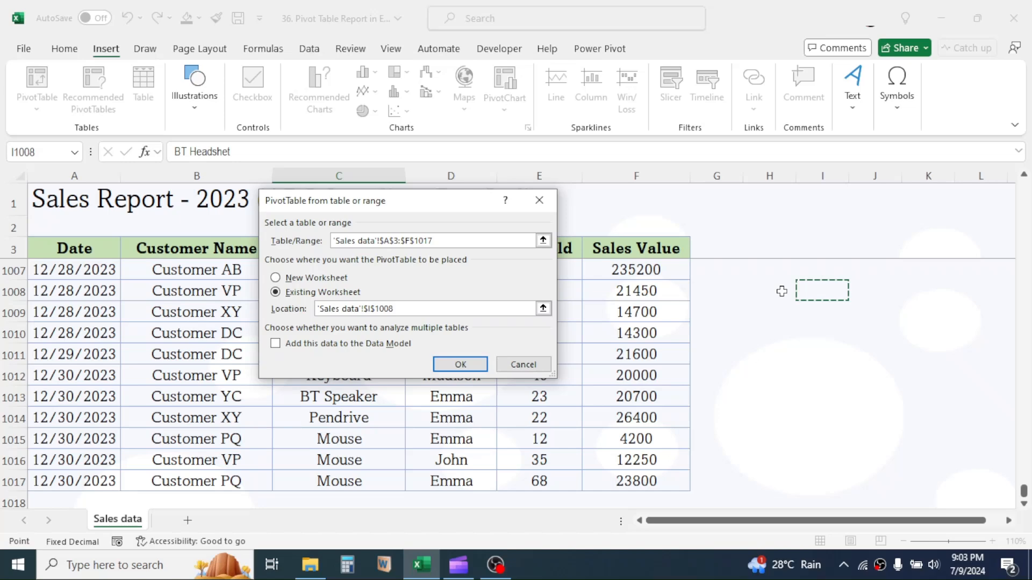
{"action": "mouse_move", "coordinate": [325, 283]}
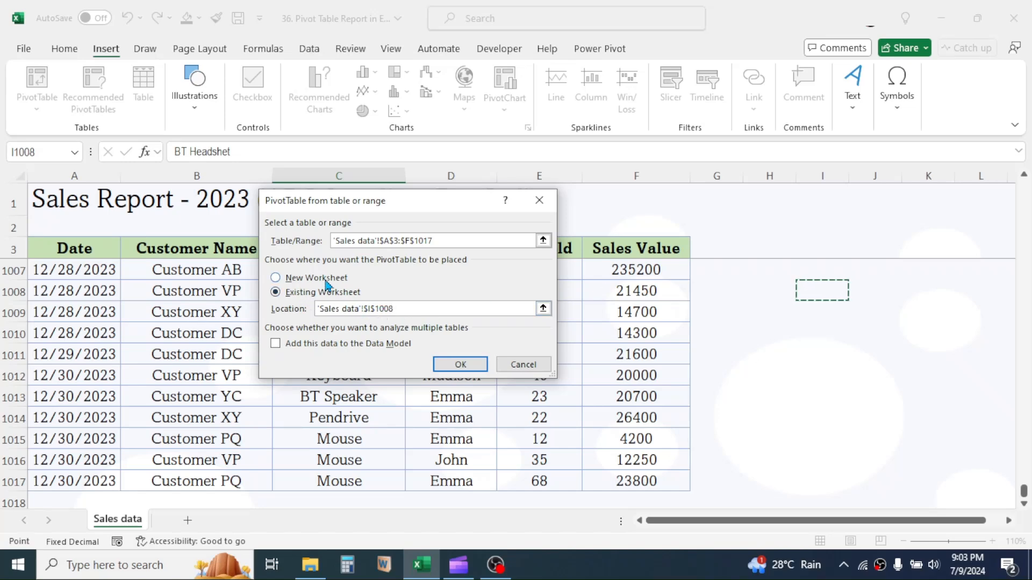
{"action": "left_click", "coordinate": [276, 277]}
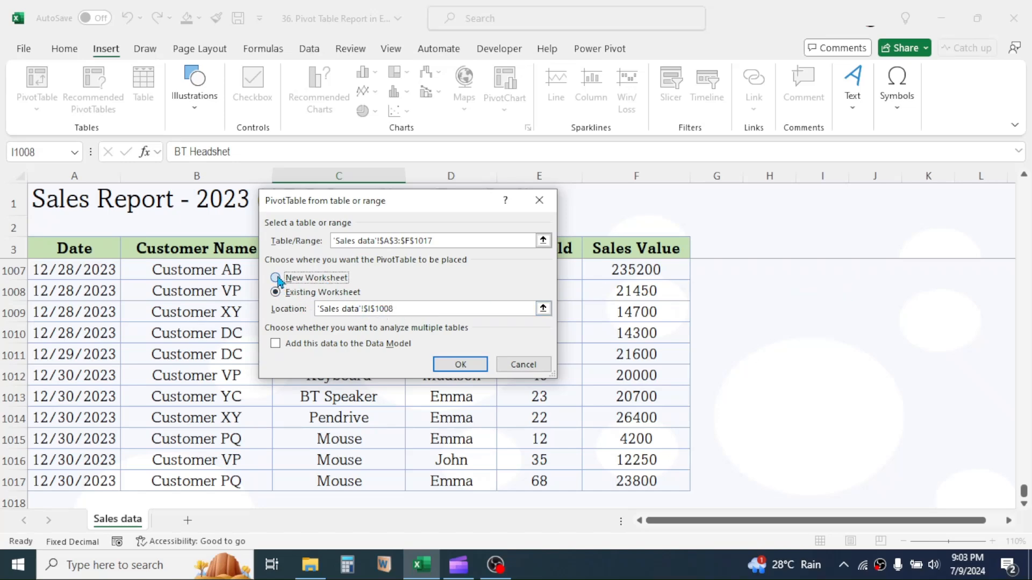
{"action": "left_click", "coordinate": [276, 277]}
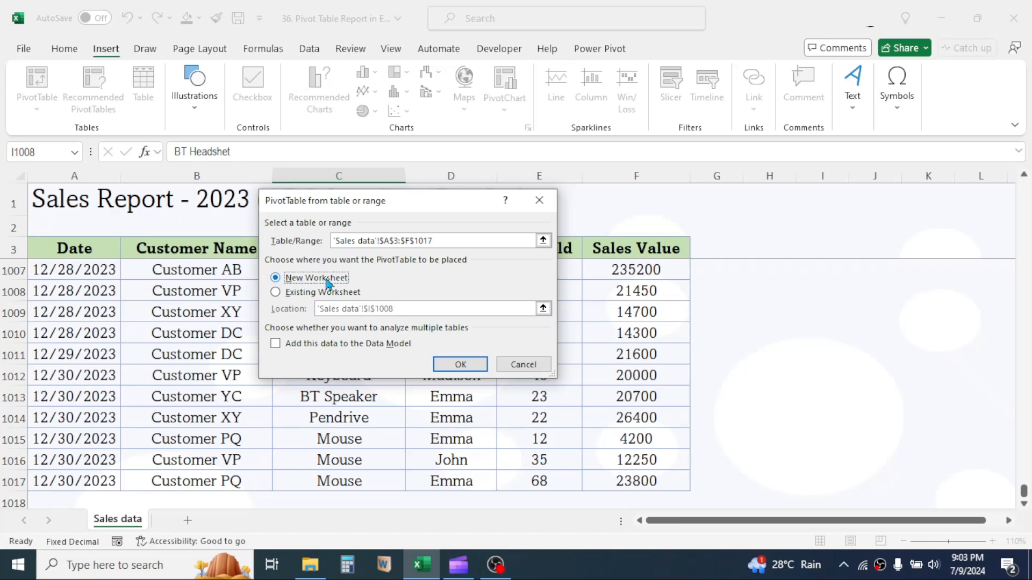
{"action": "mouse_move", "coordinate": [459, 377]}
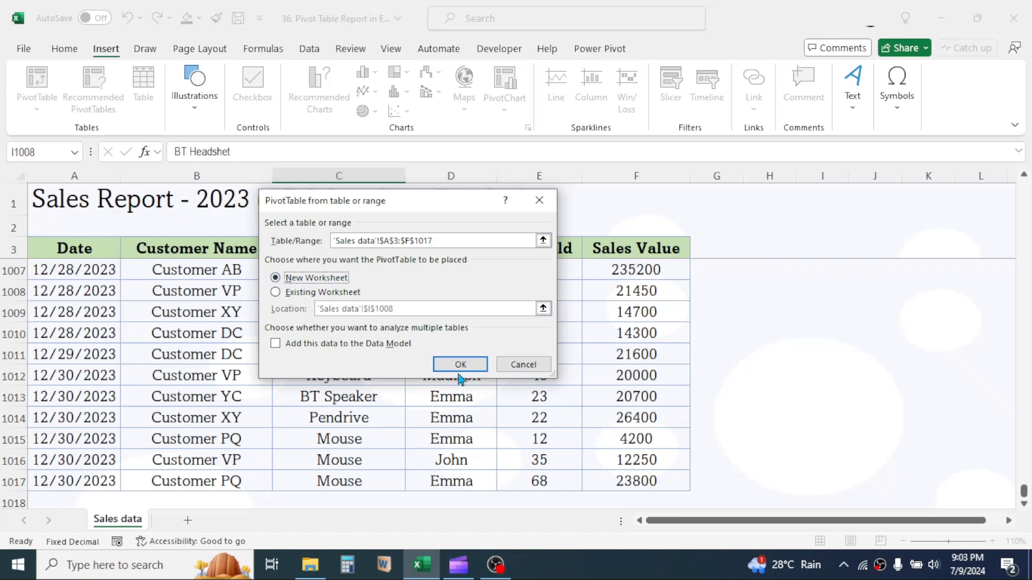
{"action": "left_click", "coordinate": [460, 364]}
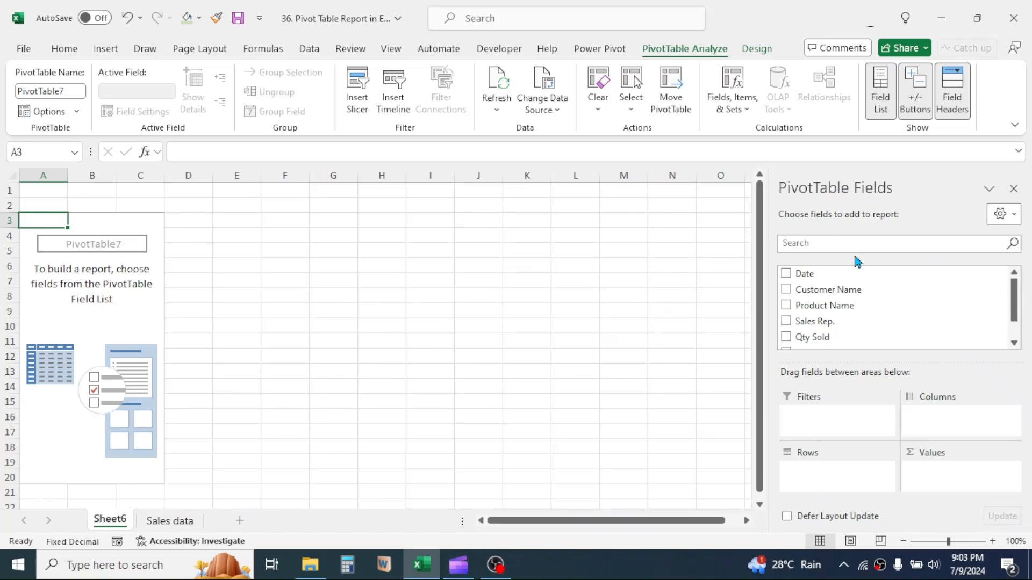
{"action": "mouse_move", "coordinate": [626, 224]}
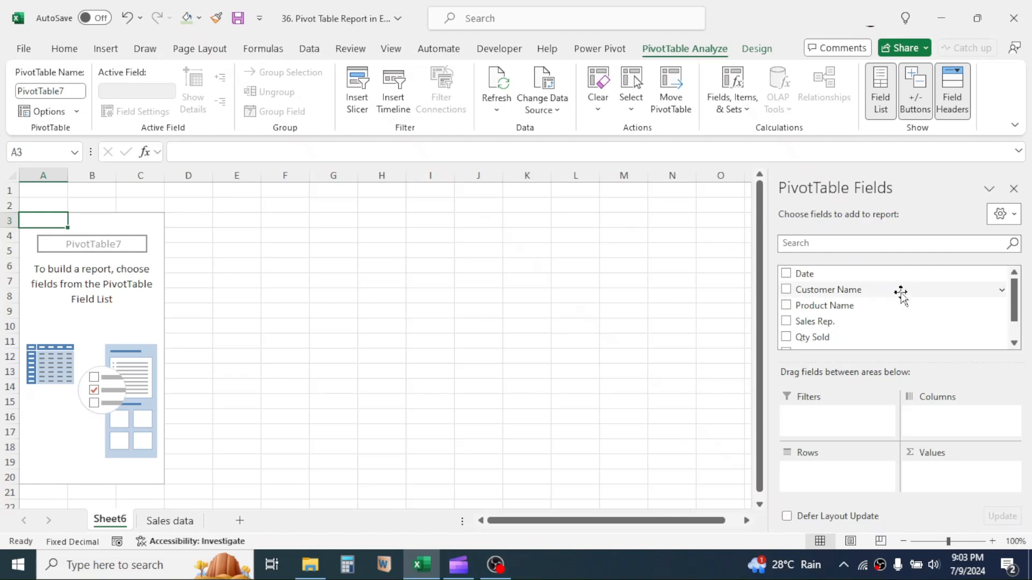
{"action": "mouse_move", "coordinate": [840, 295]}
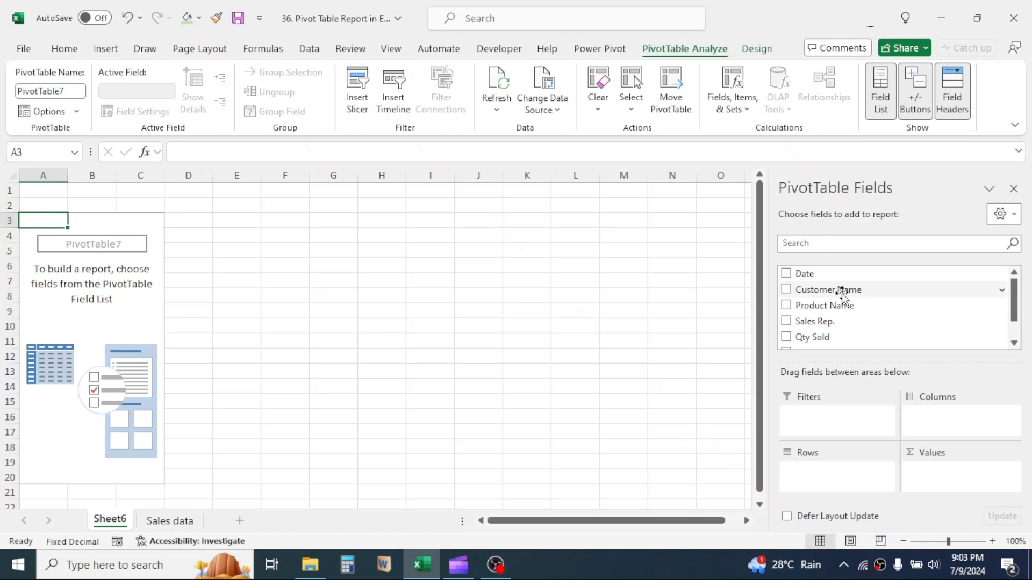
{"action": "mouse_move", "coordinate": [834, 295]}
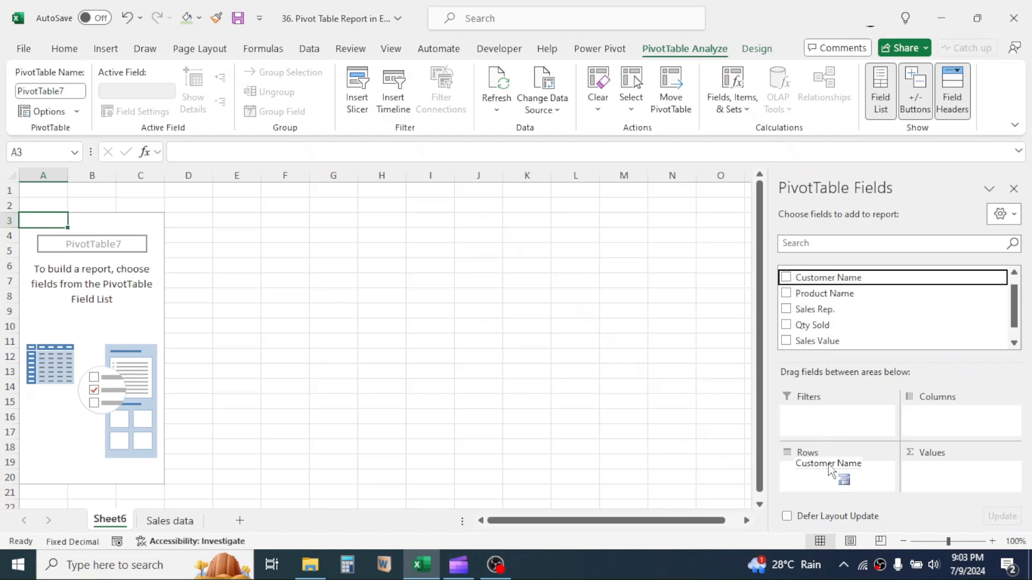
Show customers as rows with summed Sales Value, then select and copy the A3:B11 report.
{"action": "left_click", "coordinate": [787, 277]}
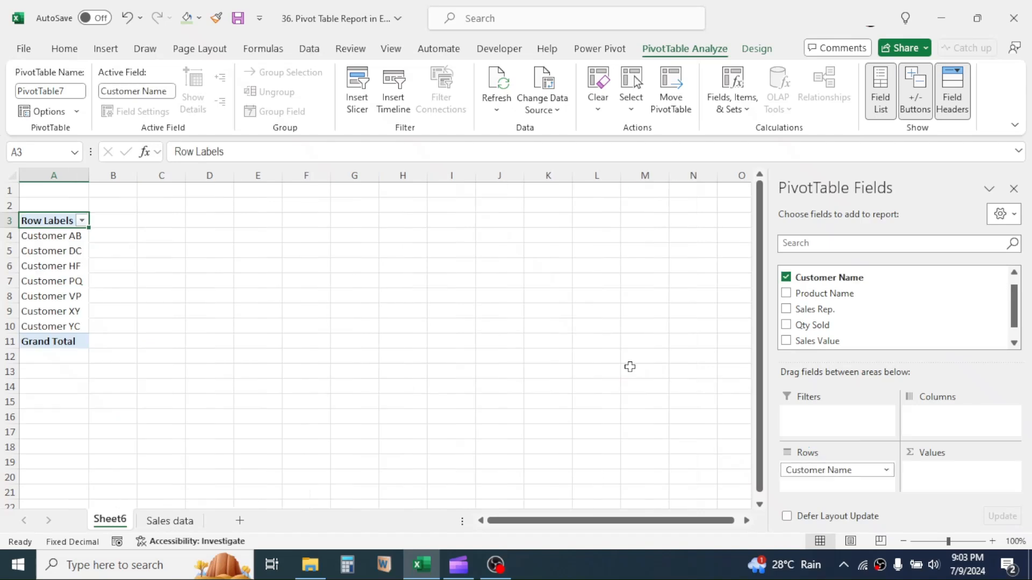
{"action": "mouse_move", "coordinate": [876, 506]}
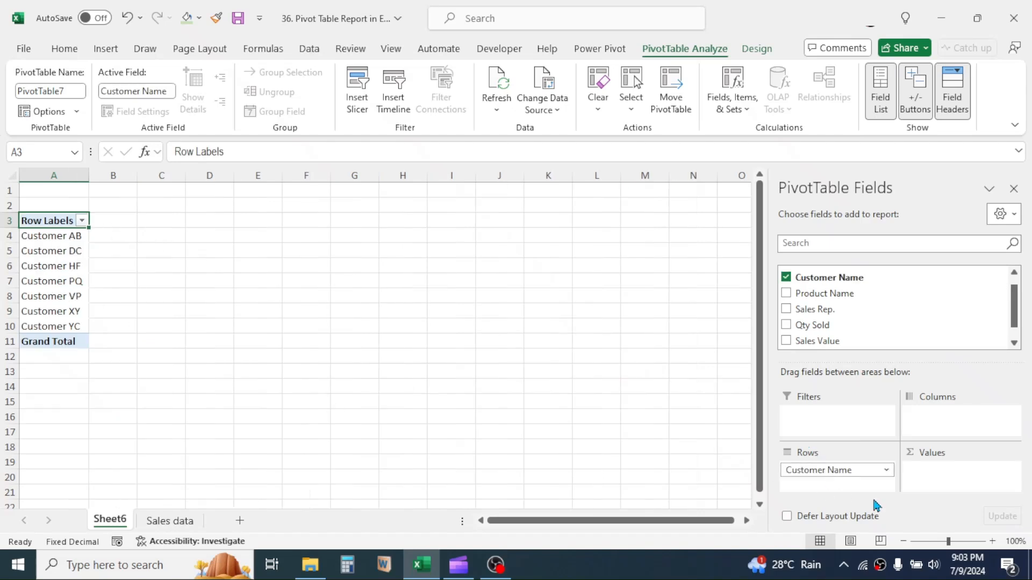
{"action": "left_click", "coordinate": [1008, 540]}
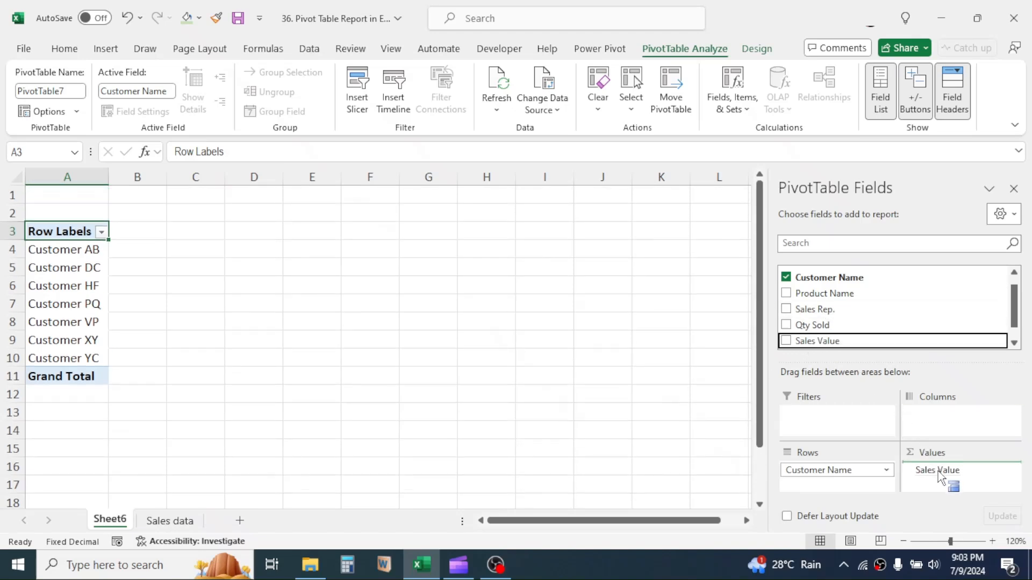
{"action": "left_click", "coordinate": [786, 340]}
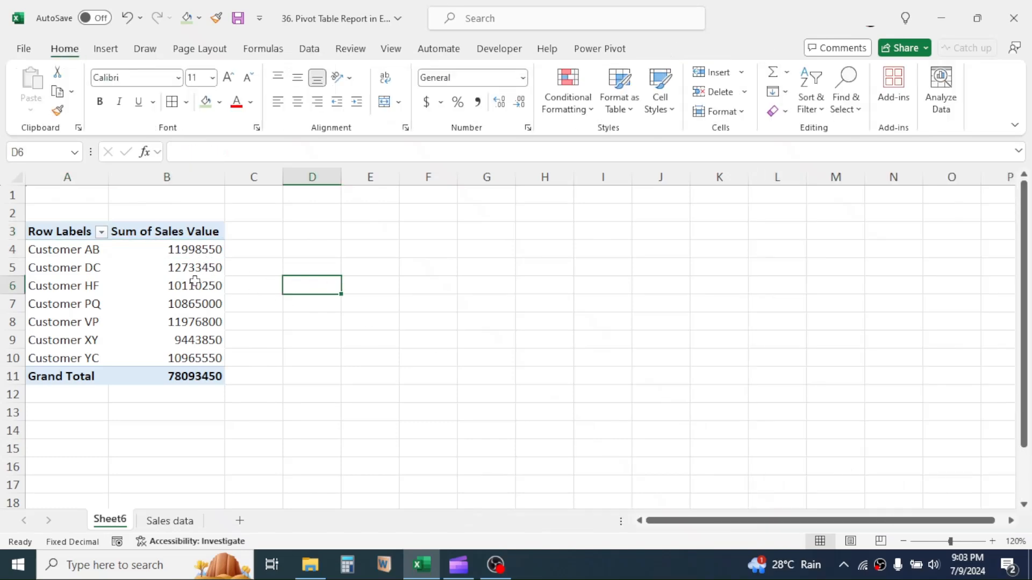
{"action": "left_click", "coordinate": [165, 285]}
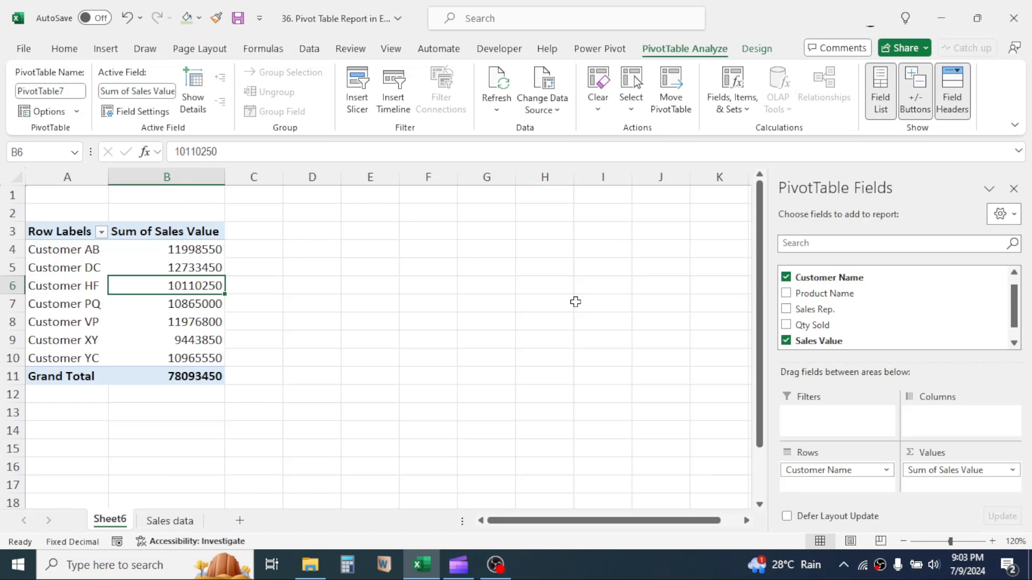
{"action": "left_click_drag", "start_coordinate": [59, 231], "coordinate": [195, 358]}
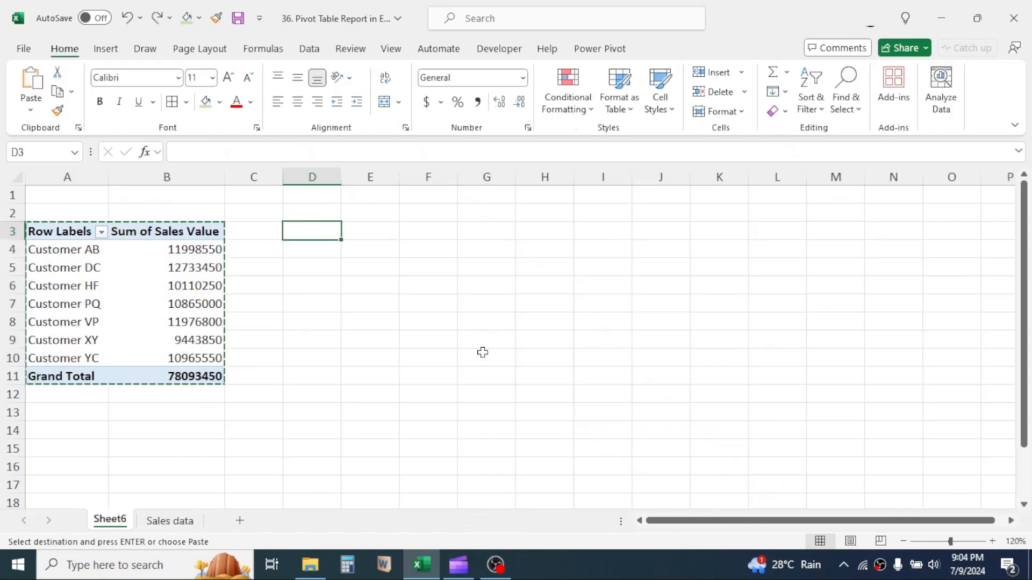
Paste the report at D3, widen column D, and regroup the copy by Sales Rep. instead of Customer Name.
{"action": "right_click", "coordinate": [311, 230]}
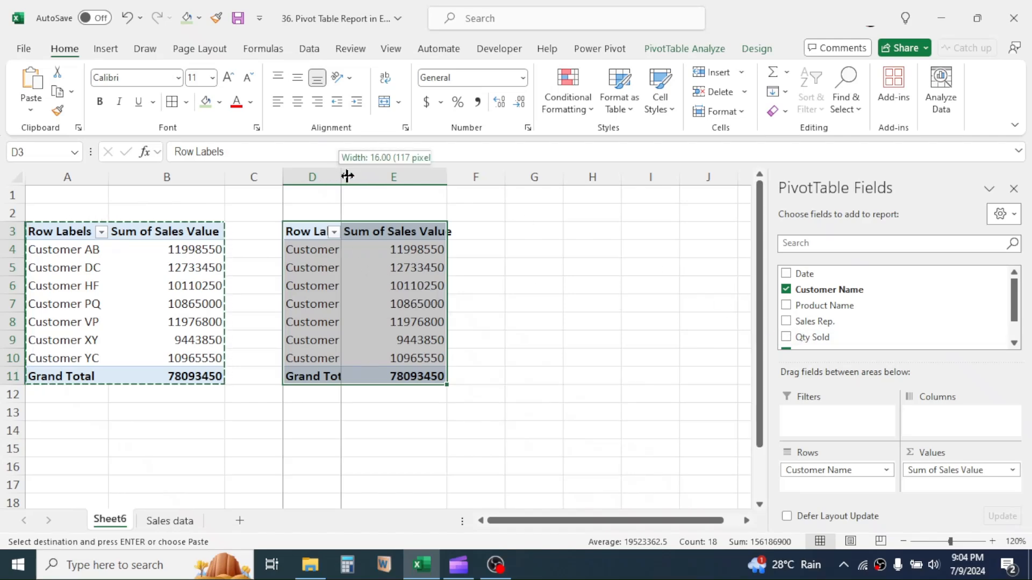
{"action": "left_click_drag", "start_coordinate": [341, 176], "coordinate": [374, 176]}
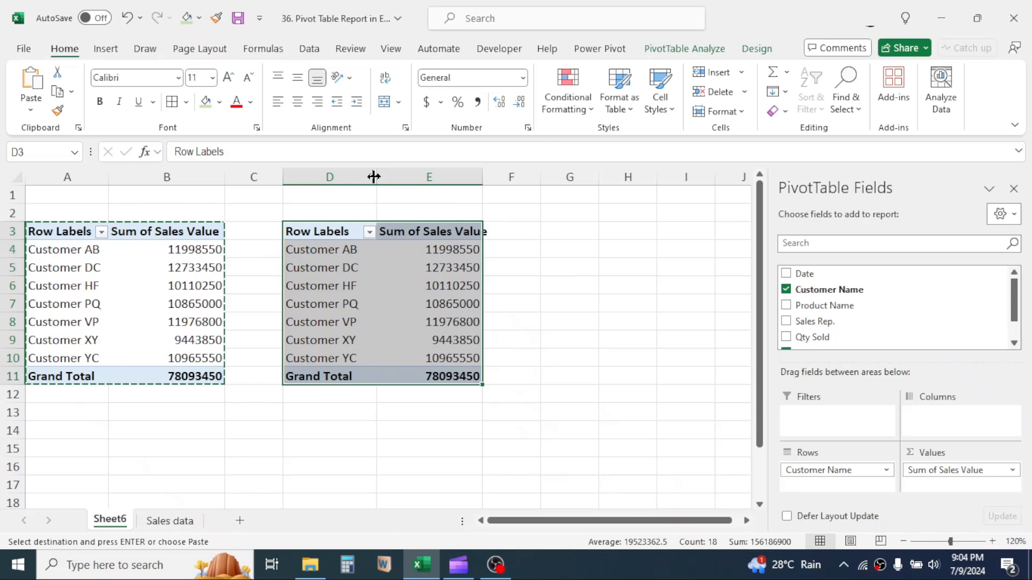
{"action": "left_click", "coordinate": [786, 289]}
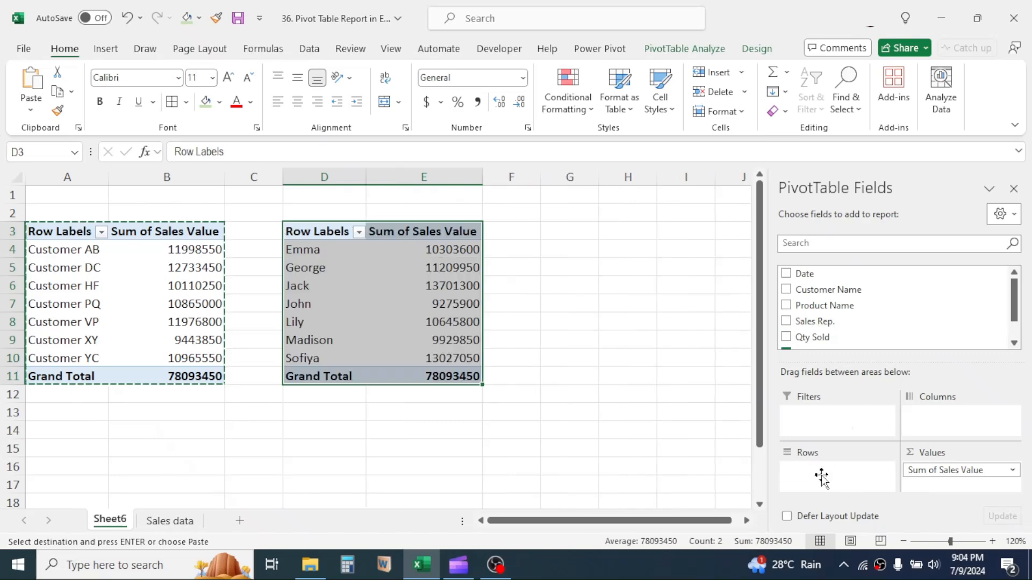
{"action": "left_click", "coordinate": [787, 309]}
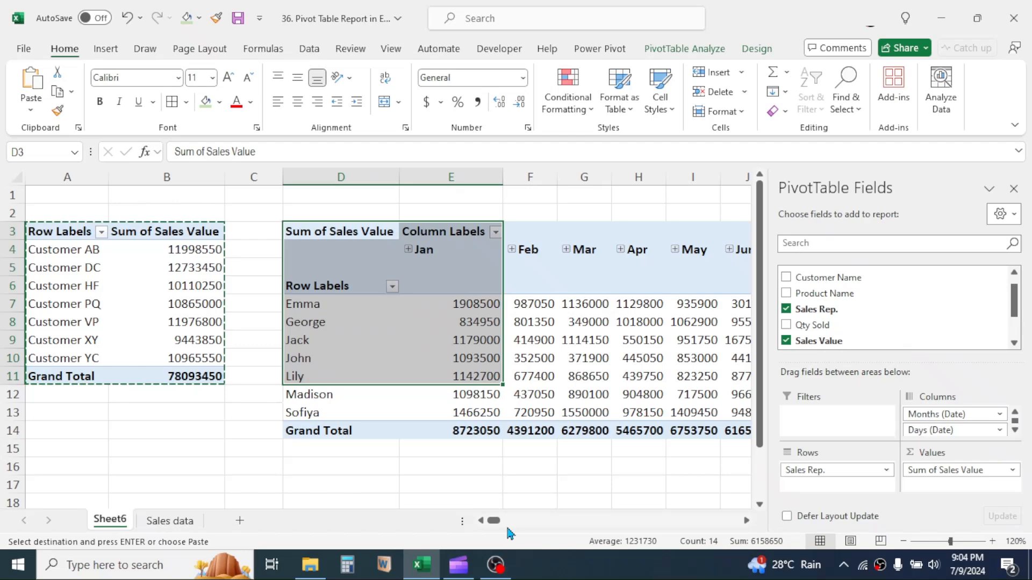
{"action": "left_click_drag", "start_coordinate": [492, 520], "coordinate": [502, 520]}
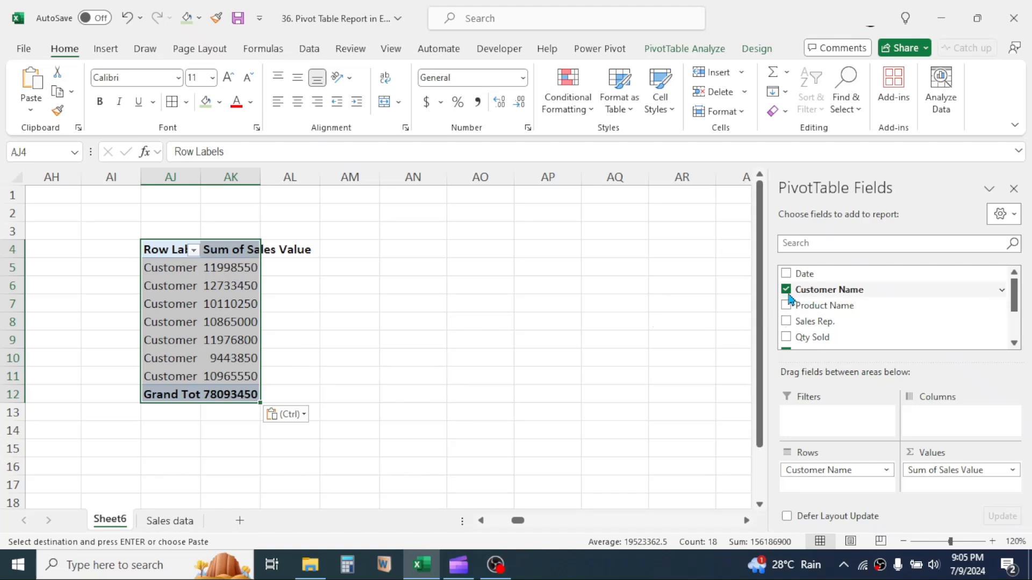
Switch the pasted copy at AJ4 from Customer Name to Product Name rows, totaling sales by product.
{"action": "left_click", "coordinate": [787, 289]}
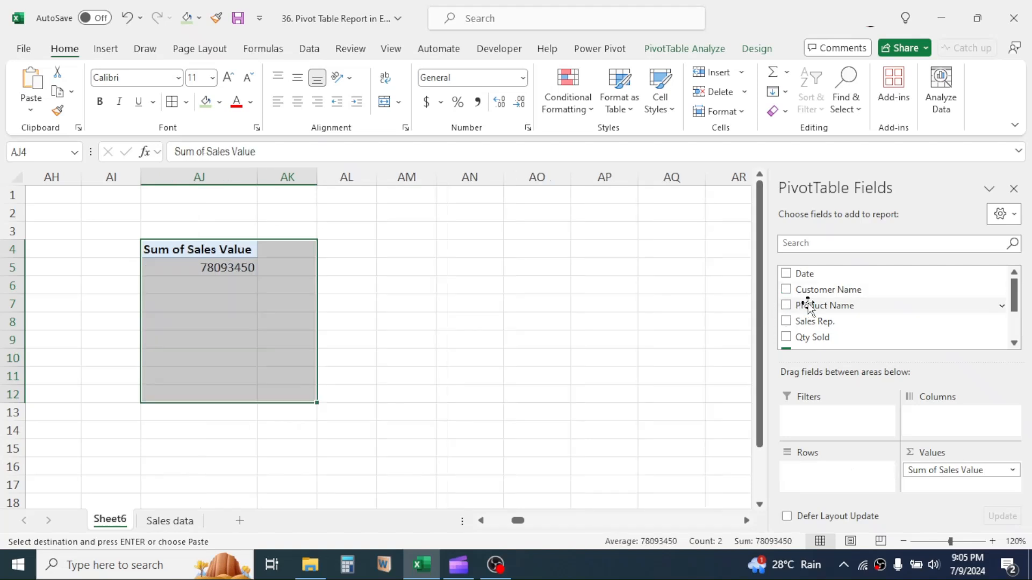
{"action": "left_click", "coordinate": [787, 304]}
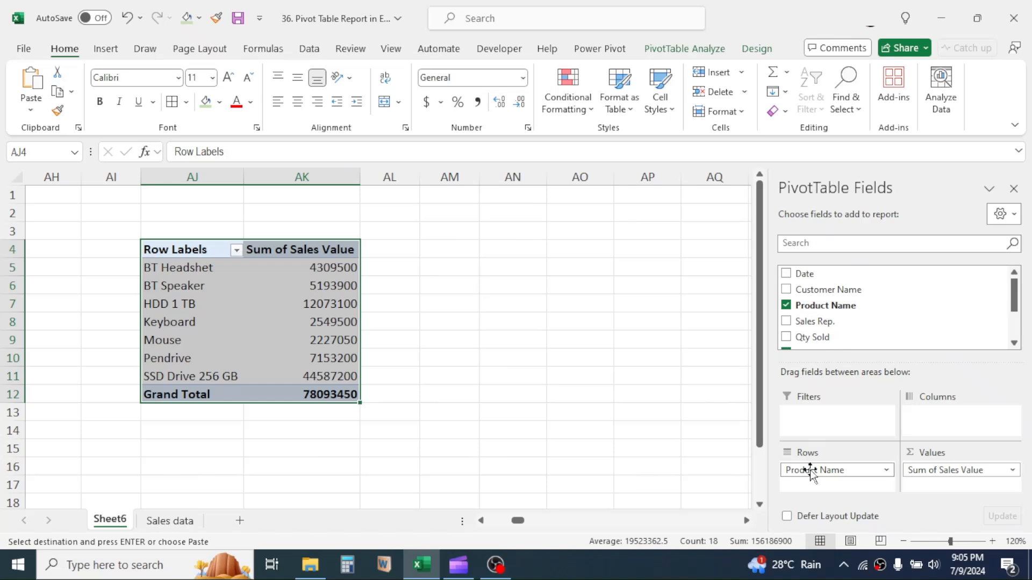
{"action": "left_click", "coordinate": [301, 285]}
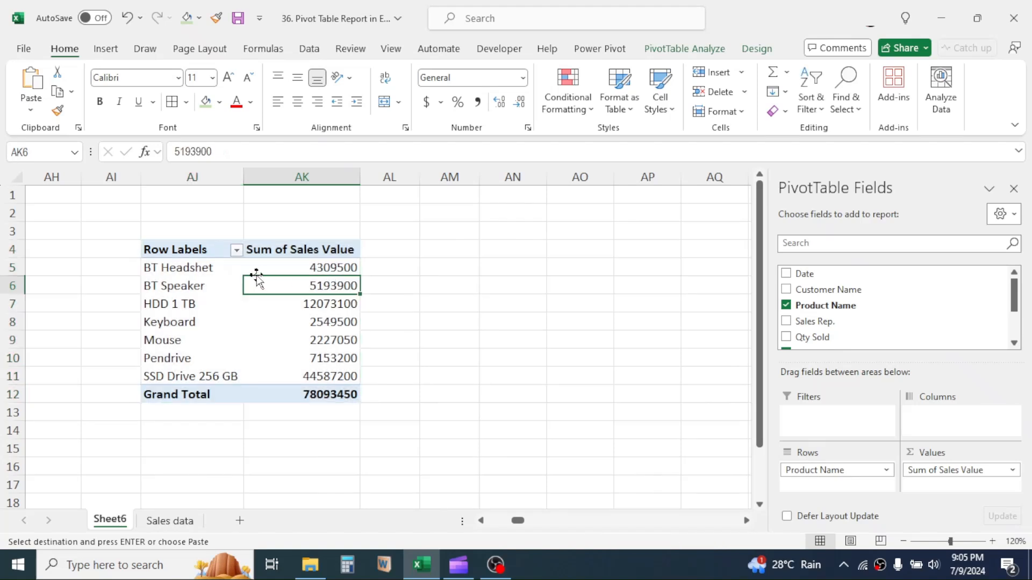
{"action": "left_click", "coordinate": [235, 250]}
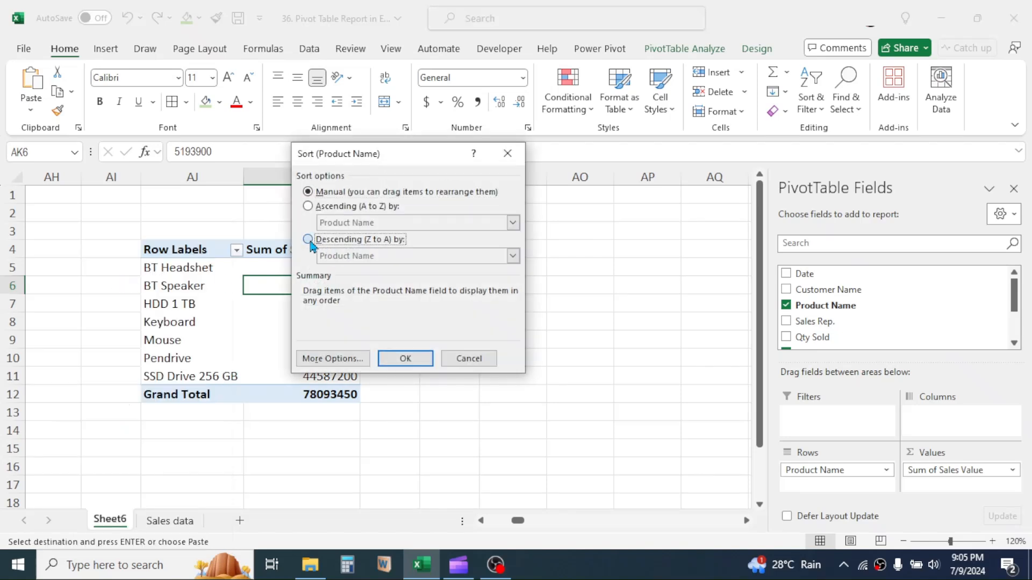
Sort the products descending by Sum of Sales Value so SSD Drive 256 GB ranks first.
{"action": "left_click", "coordinate": [512, 255]}
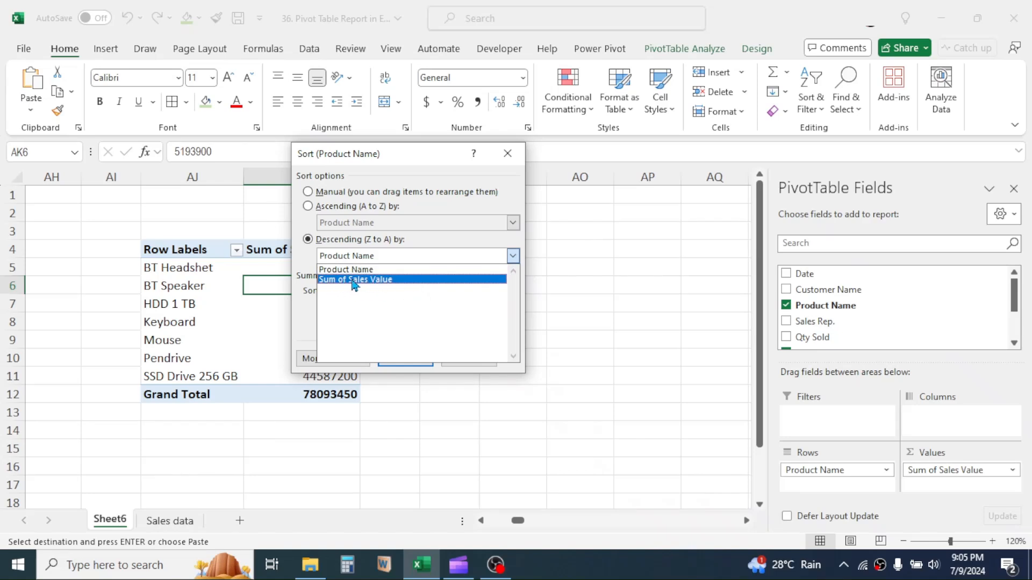
{"action": "left_click", "coordinate": [355, 280]}
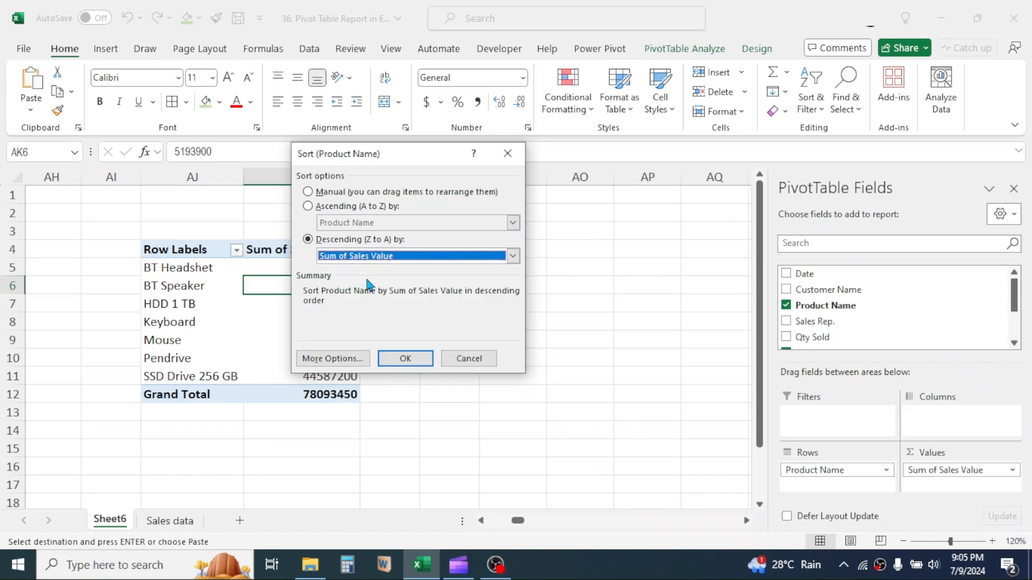
{"action": "left_click", "coordinate": [405, 358]}
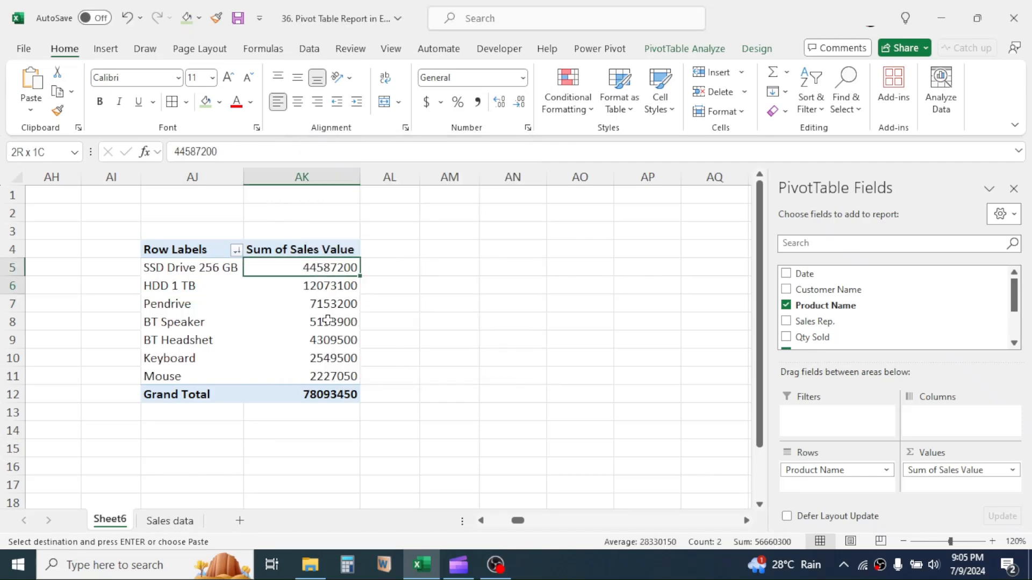
{"action": "left_click", "coordinate": [168, 520]}
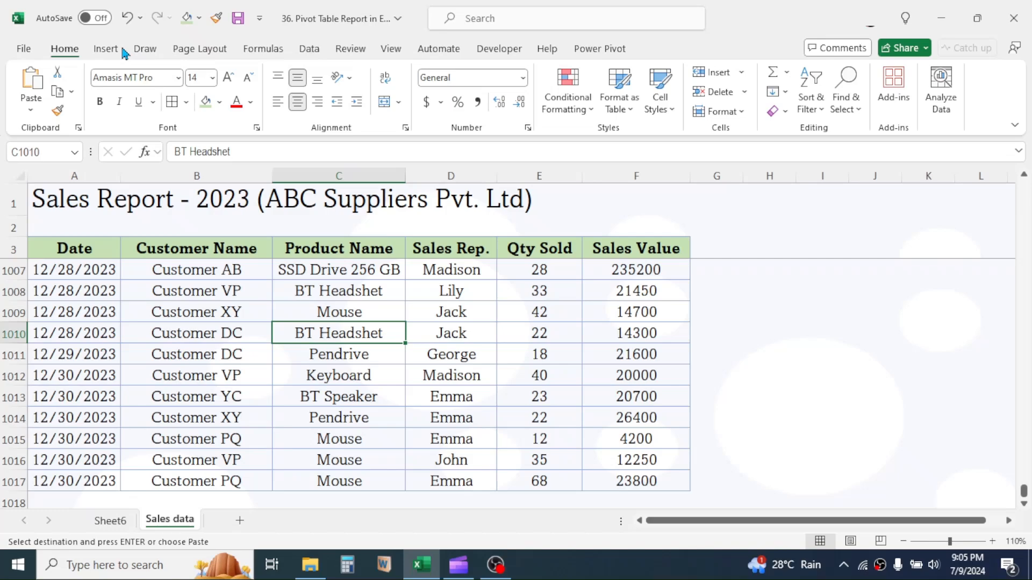
Build a new PivotTable on Sheet7 with Customer Name rows and Product Name columns.
{"action": "left_click", "coordinate": [36, 90]}
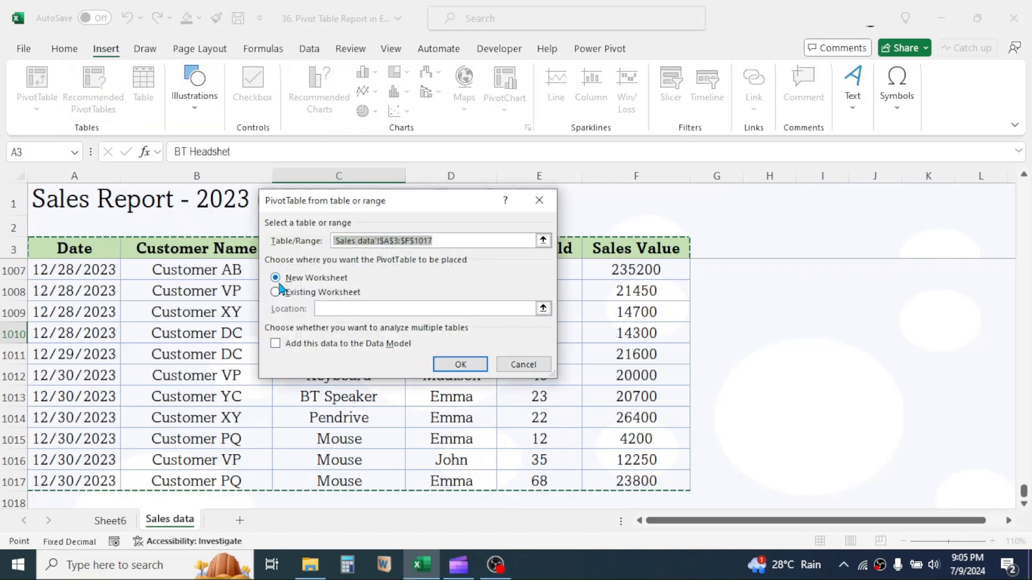
{"action": "left_click", "coordinate": [460, 364]}
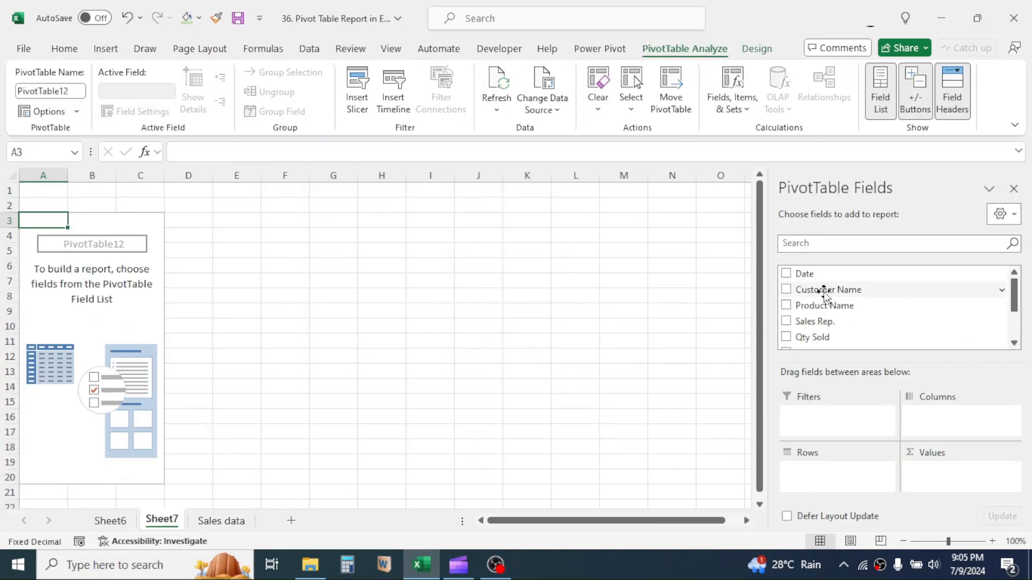
{"action": "left_click", "coordinate": [786, 289]}
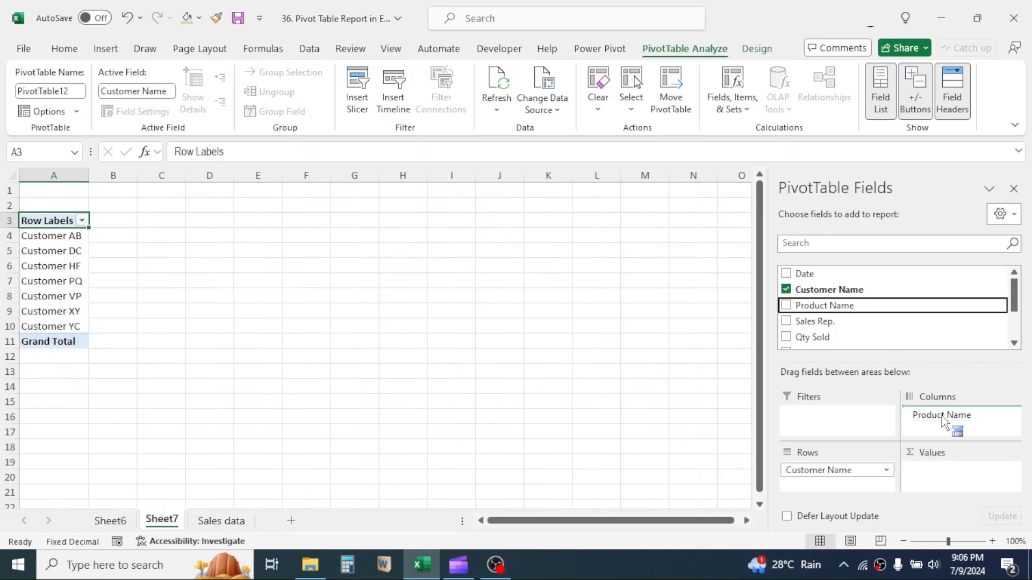
{"action": "left_click", "coordinate": [813, 340]}
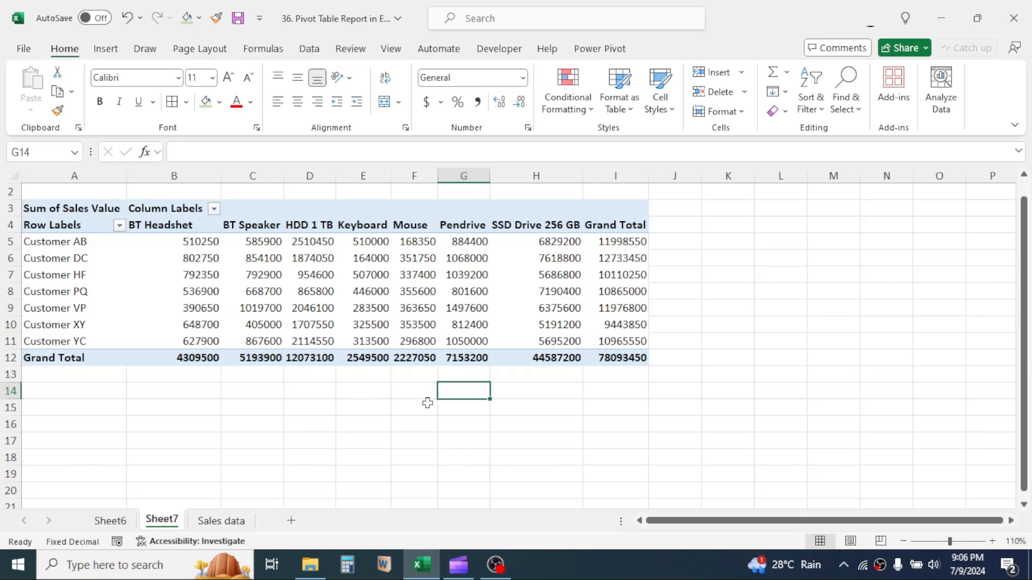
{"action": "mouse_move", "coordinate": [482, 406]}
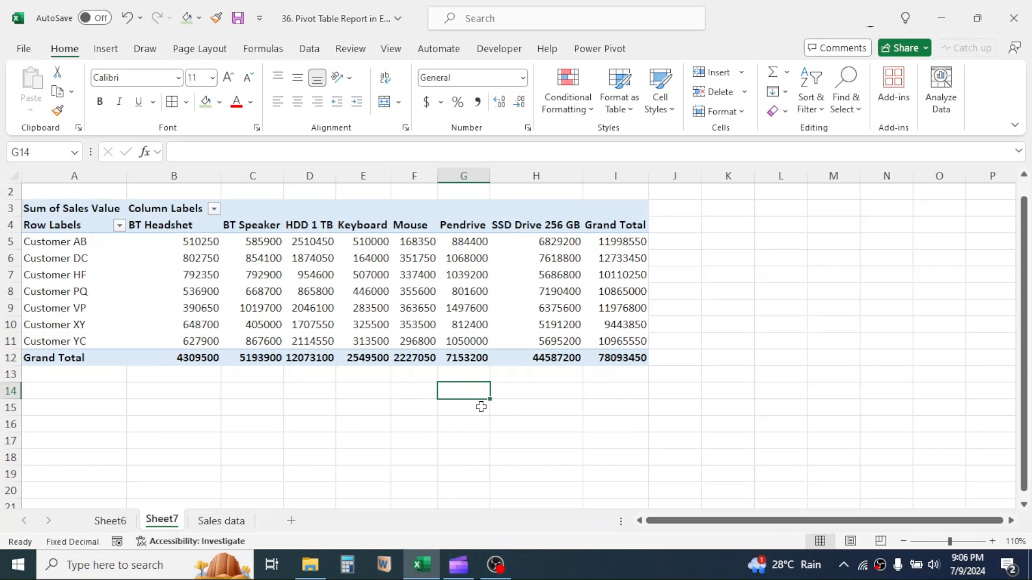
{"action": "mouse_move", "coordinate": [475, 408]}
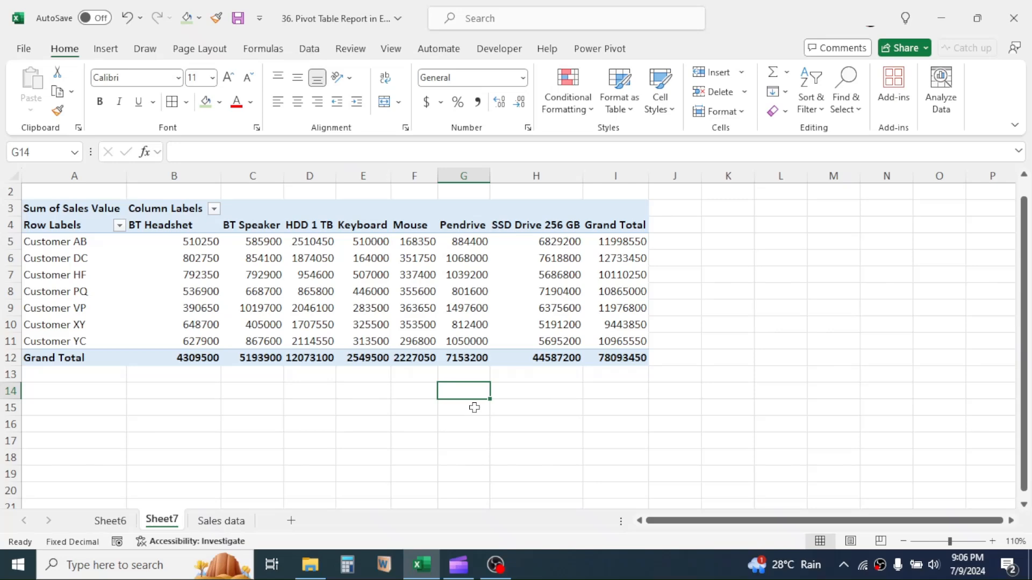
Turn off grand totals for rows and columns in the customer-by-product report via the Design tab.
{"action": "left_click", "coordinate": [362, 274]}
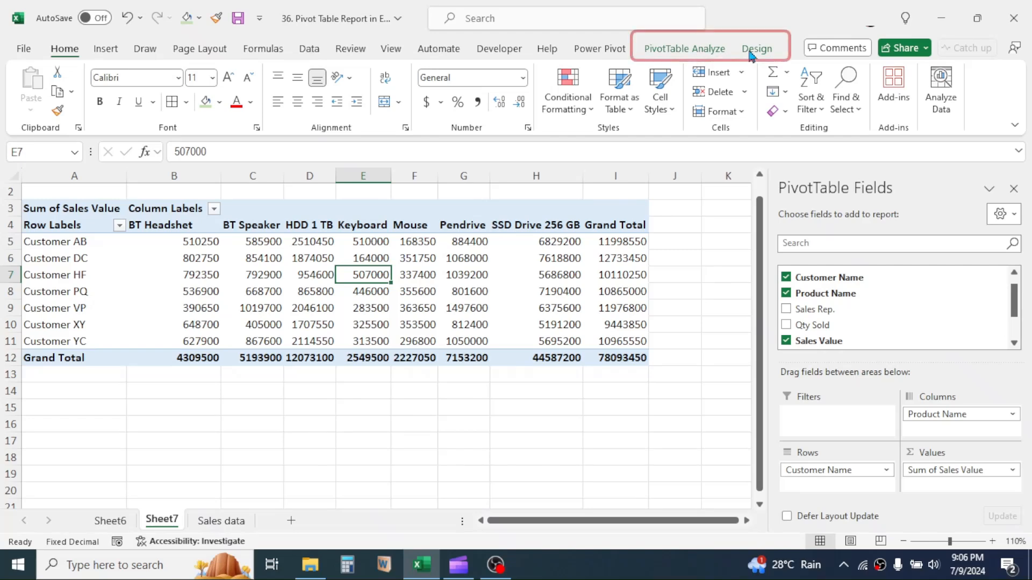
{"action": "mouse_move", "coordinate": [701, 56]}
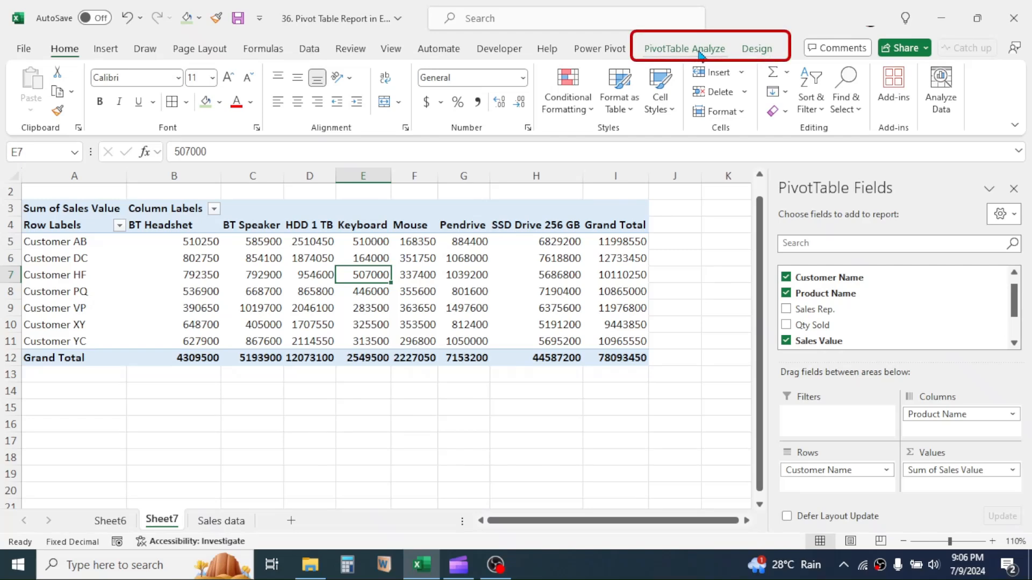
{"action": "mouse_move", "coordinate": [756, 56]}
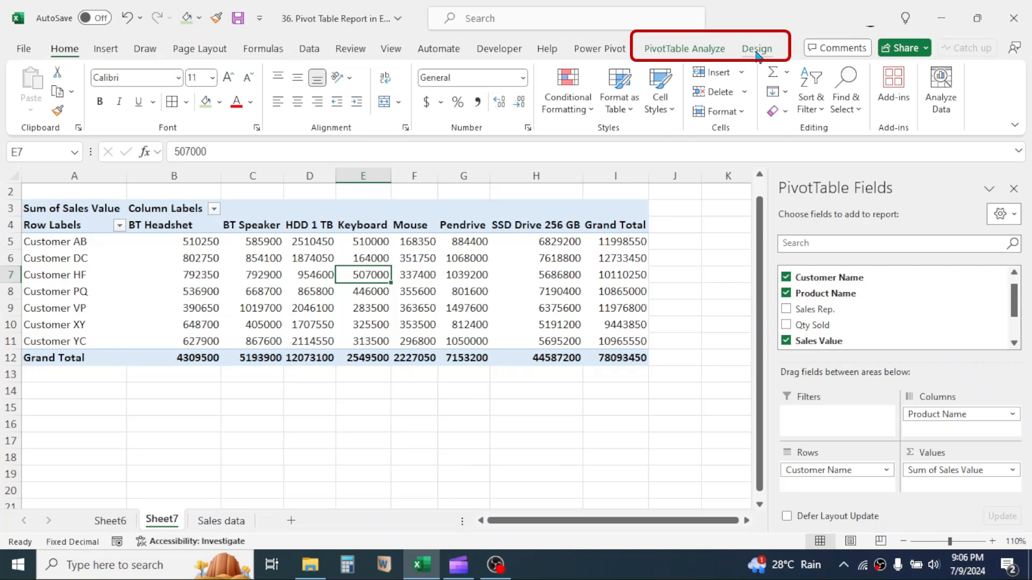
{"action": "left_click", "coordinate": [757, 48]}
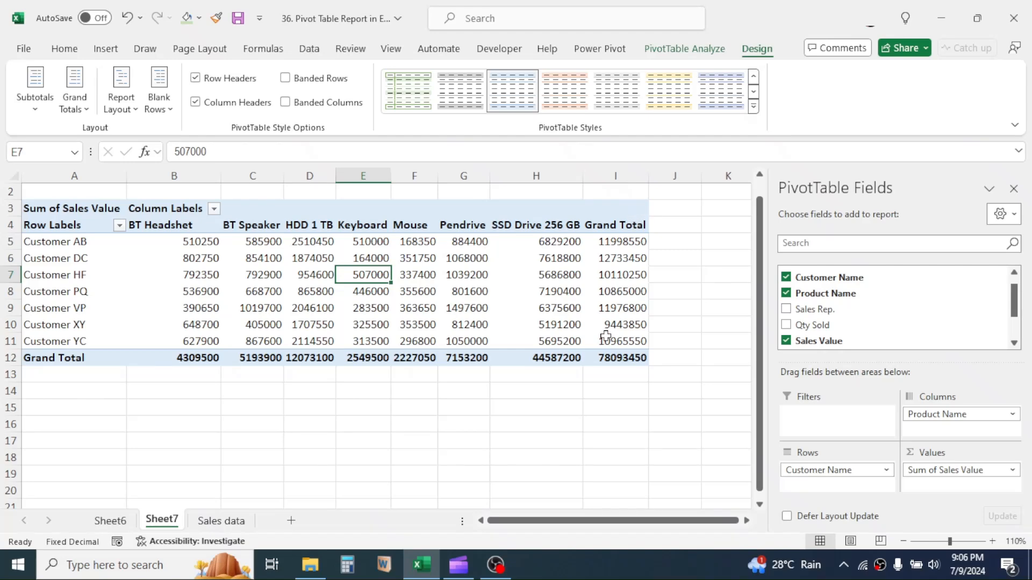
{"action": "left_click", "coordinate": [74, 89]}
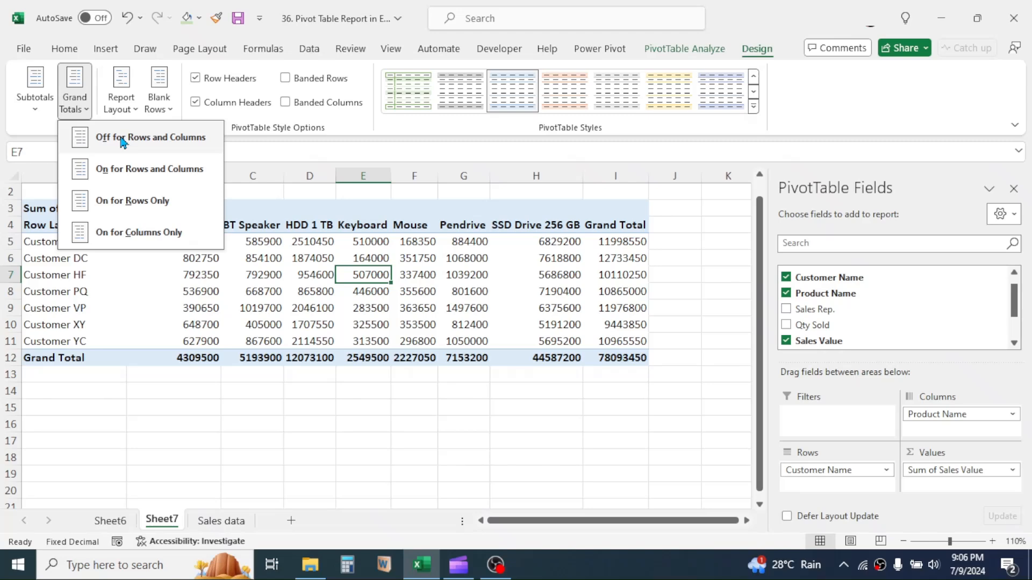
{"action": "left_click", "coordinate": [151, 137]}
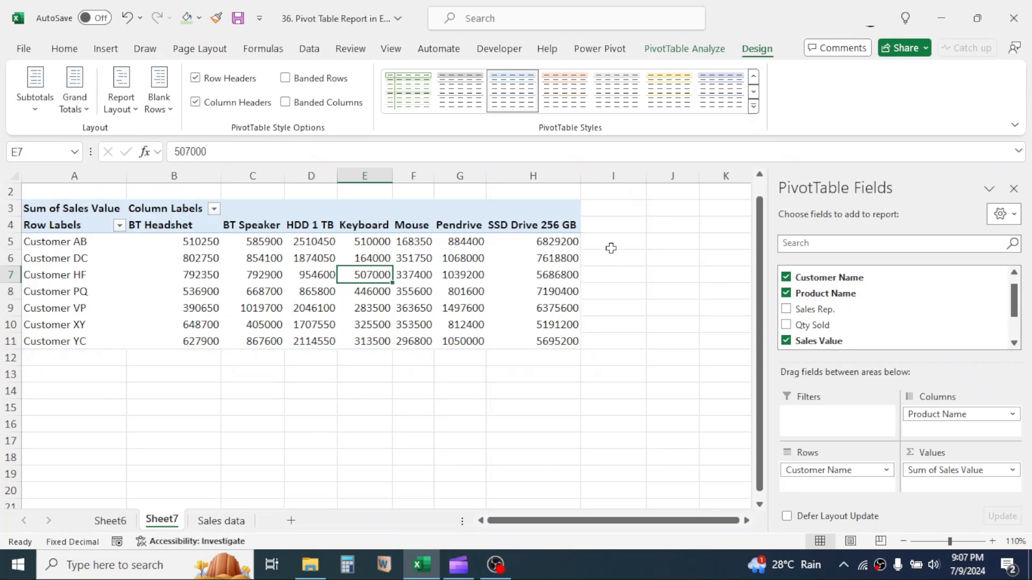
{"action": "mouse_move", "coordinate": [448, 354]}
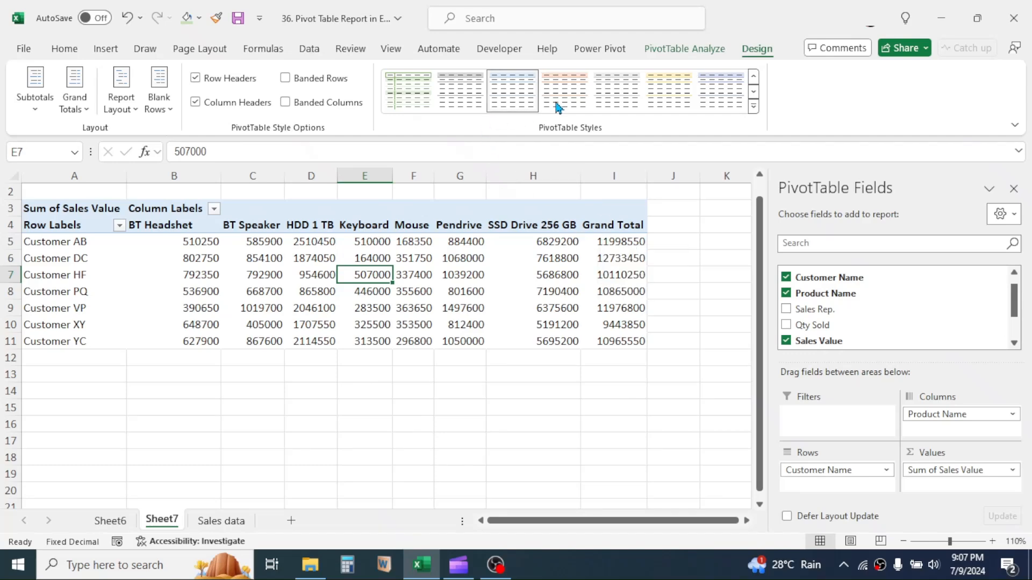
Apply the dark blue PivotTable style to the customer-by-product report.
{"action": "left_click", "coordinate": [753, 96]}
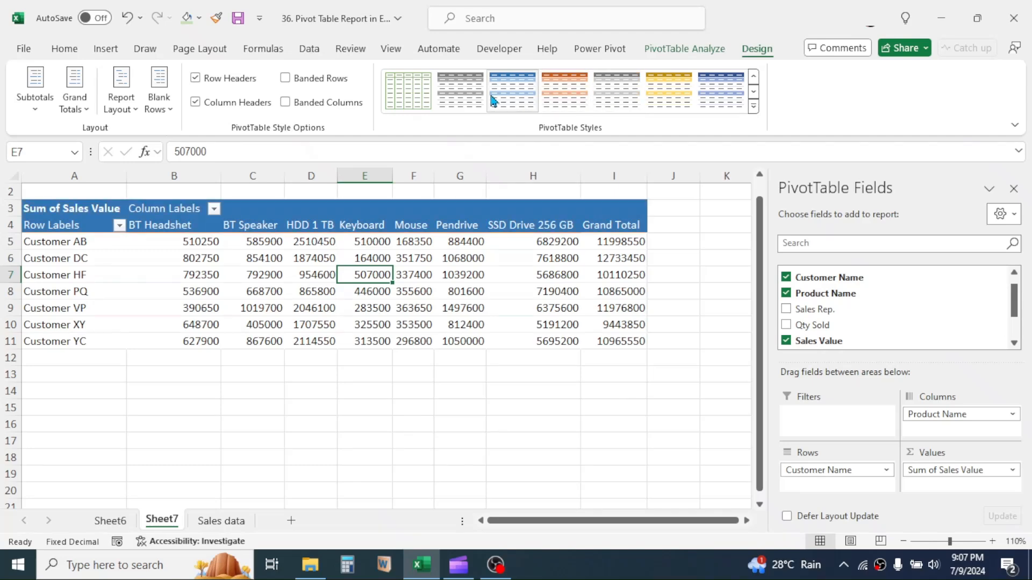
{"action": "left_click", "coordinate": [668, 90]}
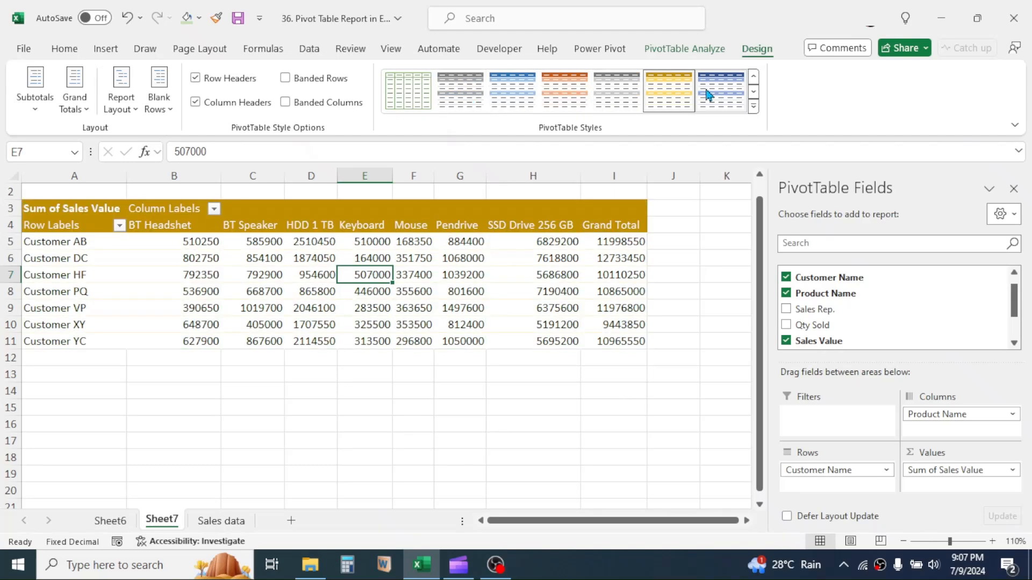
{"action": "left_click", "coordinate": [685, 49]}
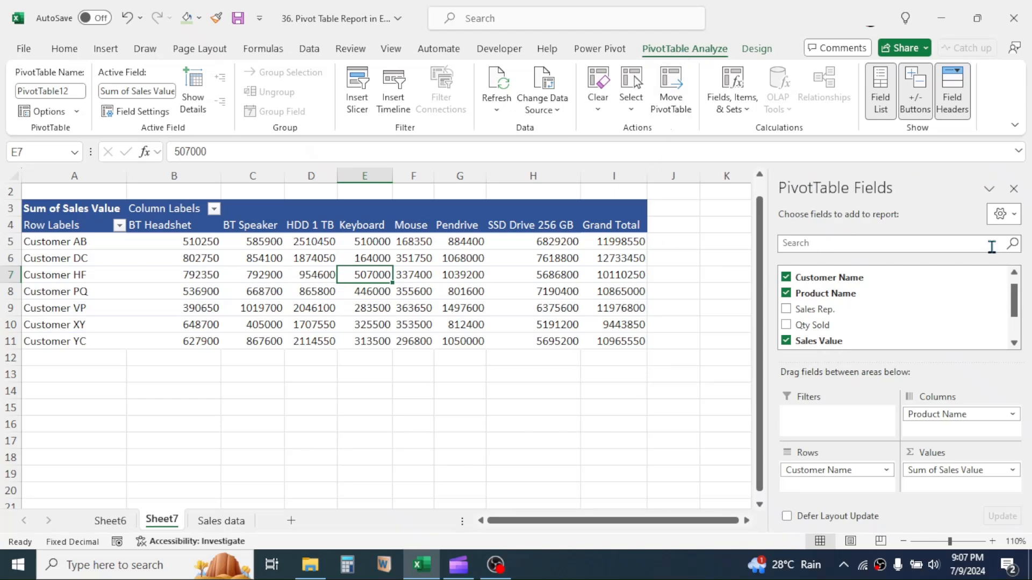
{"action": "mouse_move", "coordinate": [880, 90]}
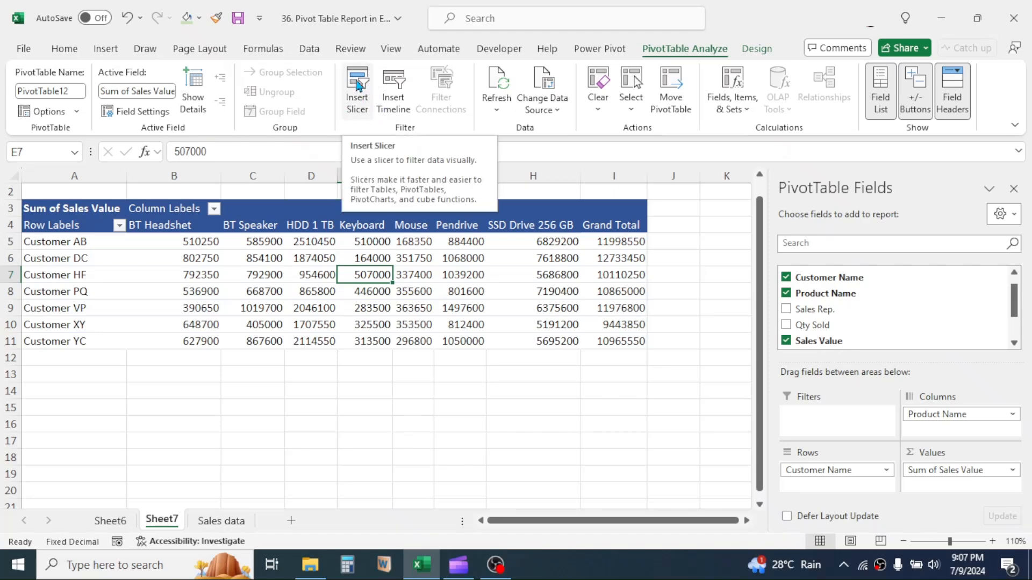
Insert a Sales Rep. slicer listing all seven reps beside the report.
{"action": "left_click", "coordinate": [356, 89]}
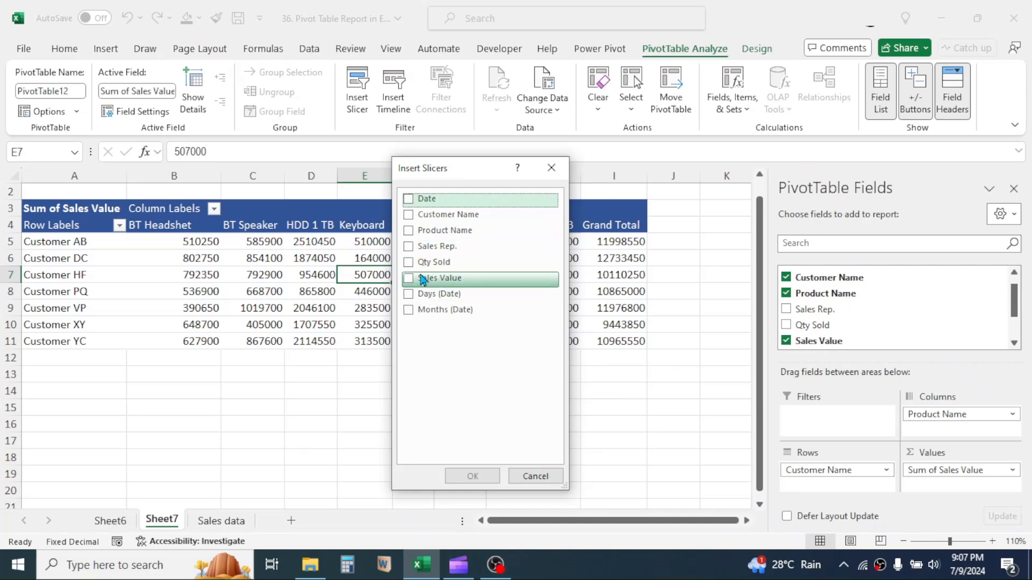
{"action": "mouse_move", "coordinate": [436, 263]}
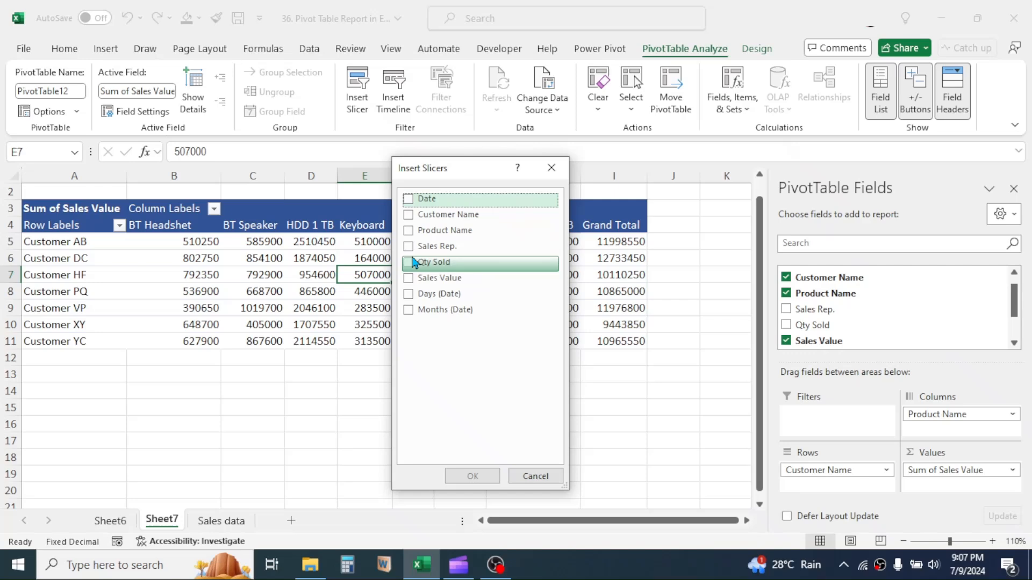
{"action": "left_click", "coordinate": [409, 245]}
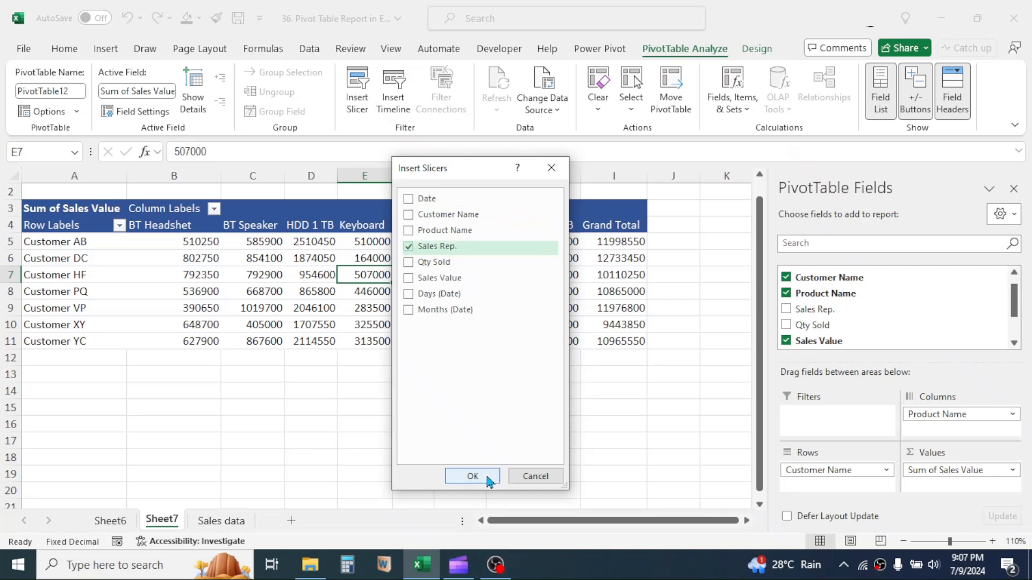
{"action": "left_click", "coordinate": [472, 476]}
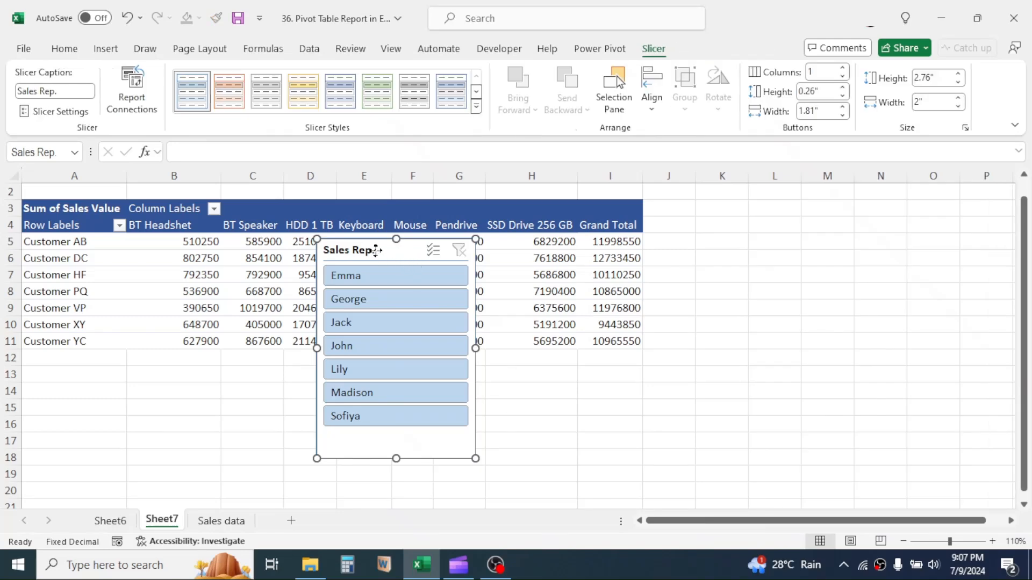
Move the slicer right of column I and filter the report to John's sales only.
{"action": "left_click_drag", "start_coordinate": [394, 251], "coordinate": [707, 263]}
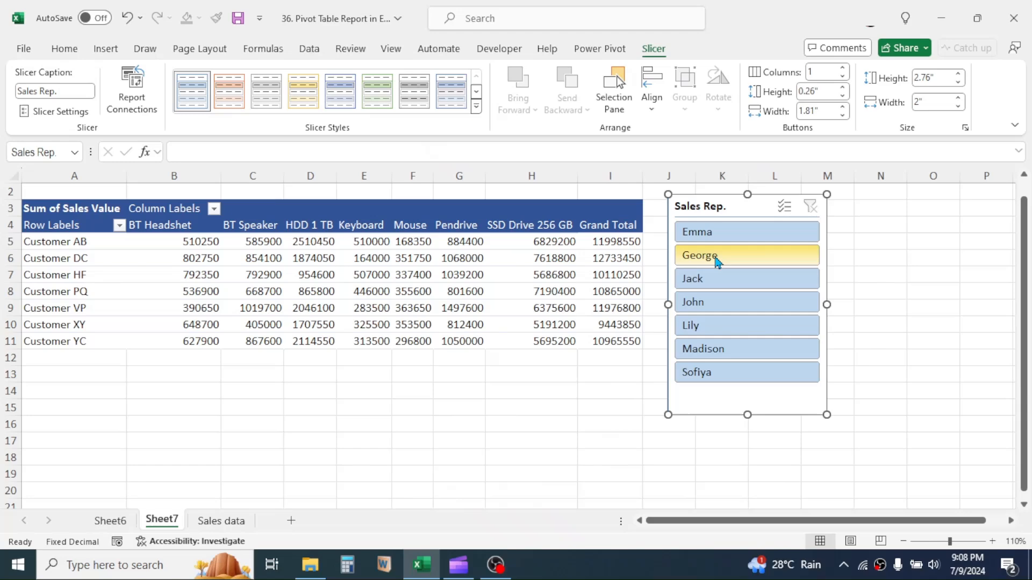
{"action": "left_click", "coordinate": [745, 302]}
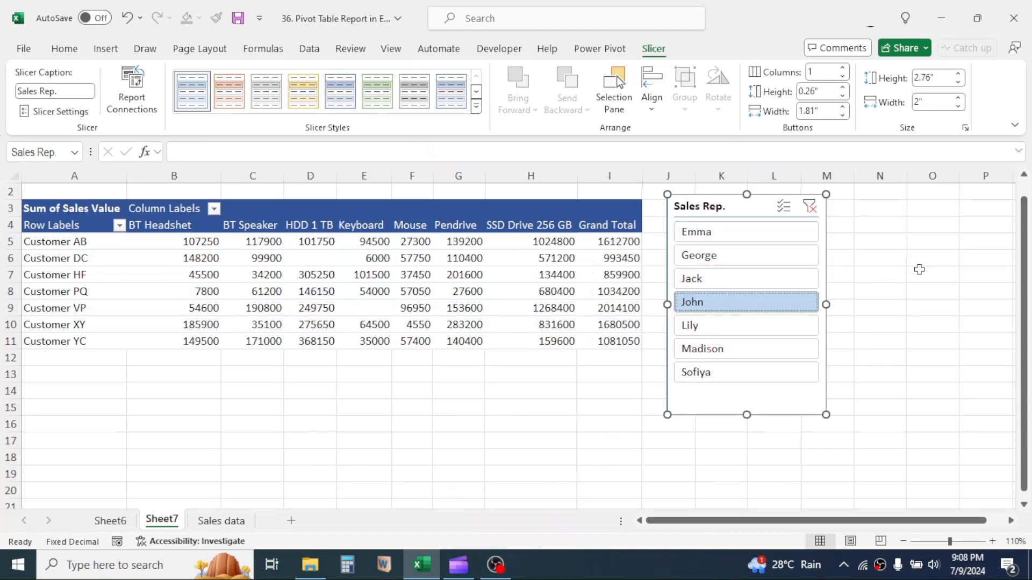
{"action": "mouse_move", "coordinate": [815, 263]}
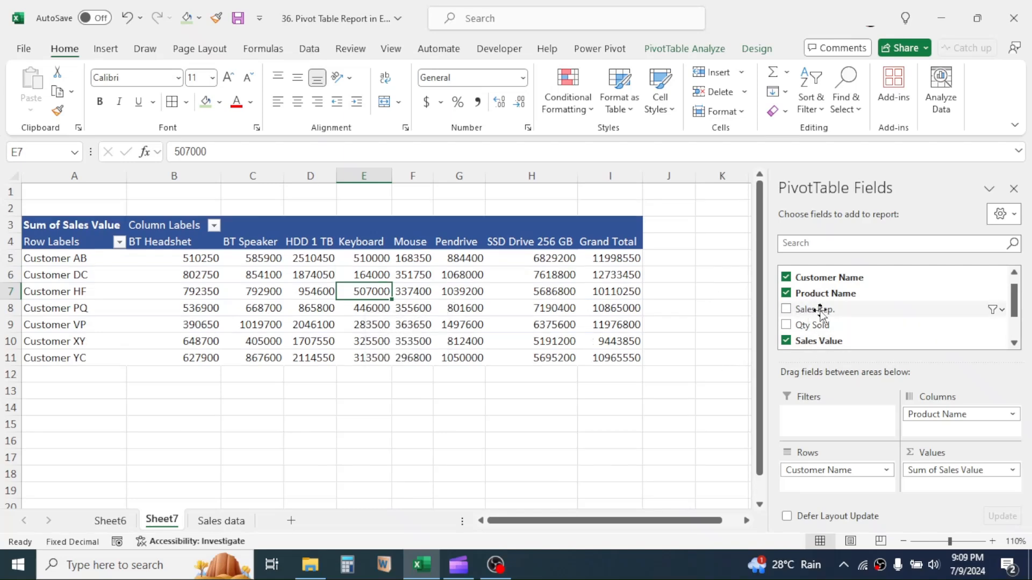
Filter the report by Sales Rep. to John and George, Customer AB totaling 4,037,150.
{"action": "left_click_drag", "start_coordinate": [819, 308], "coordinate": [819, 422]}
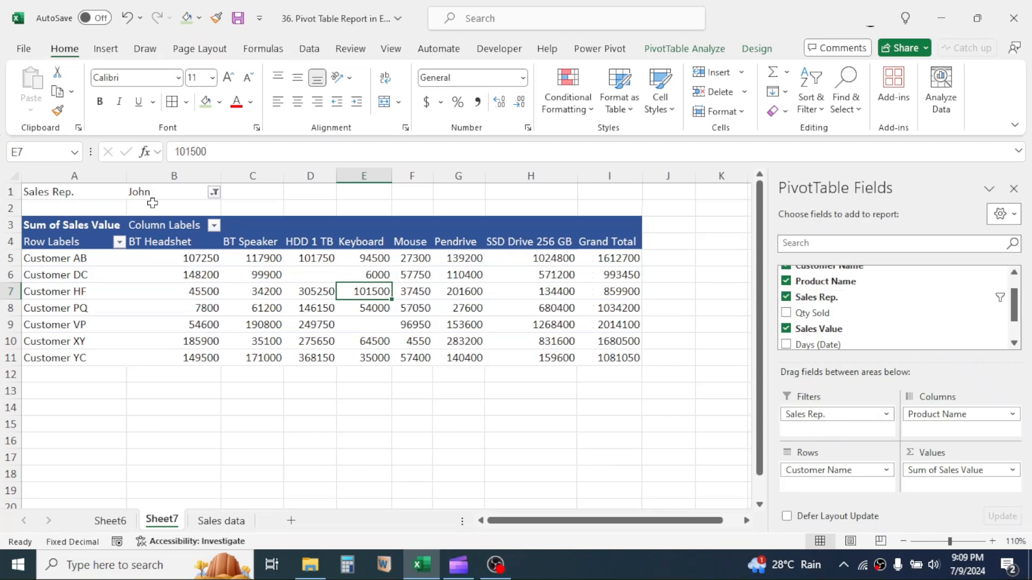
{"action": "left_click", "coordinate": [214, 192]}
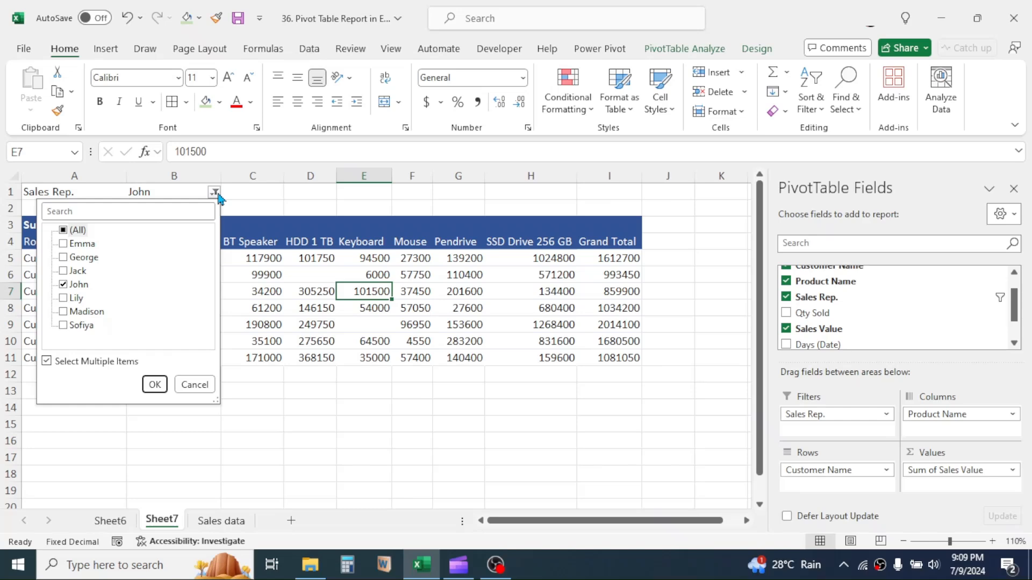
{"action": "left_click", "coordinate": [63, 257]}
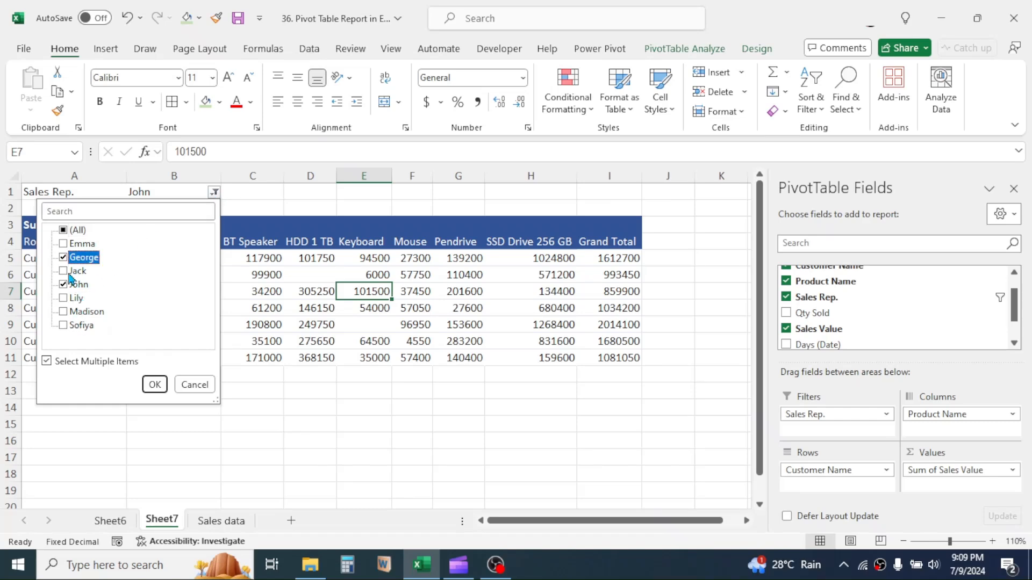
{"action": "left_click", "coordinate": [154, 385]}
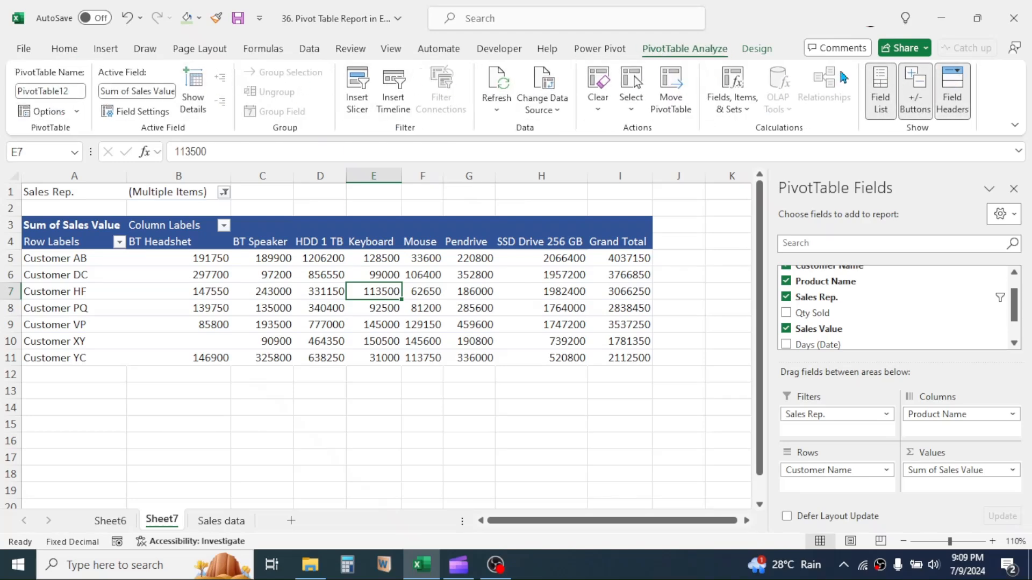
{"action": "left_click", "coordinate": [755, 49]}
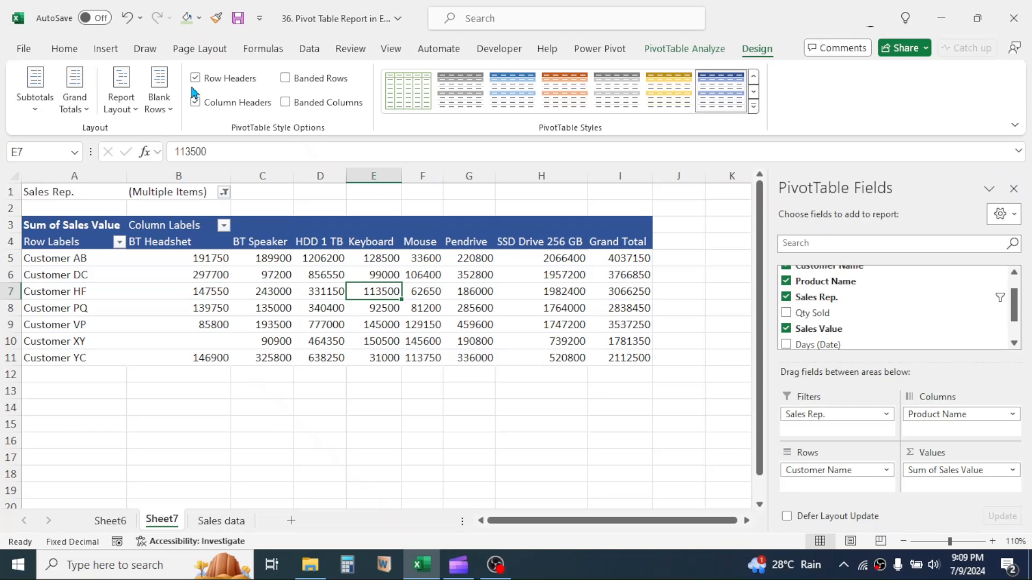
{"action": "left_click", "coordinate": [564, 90]}
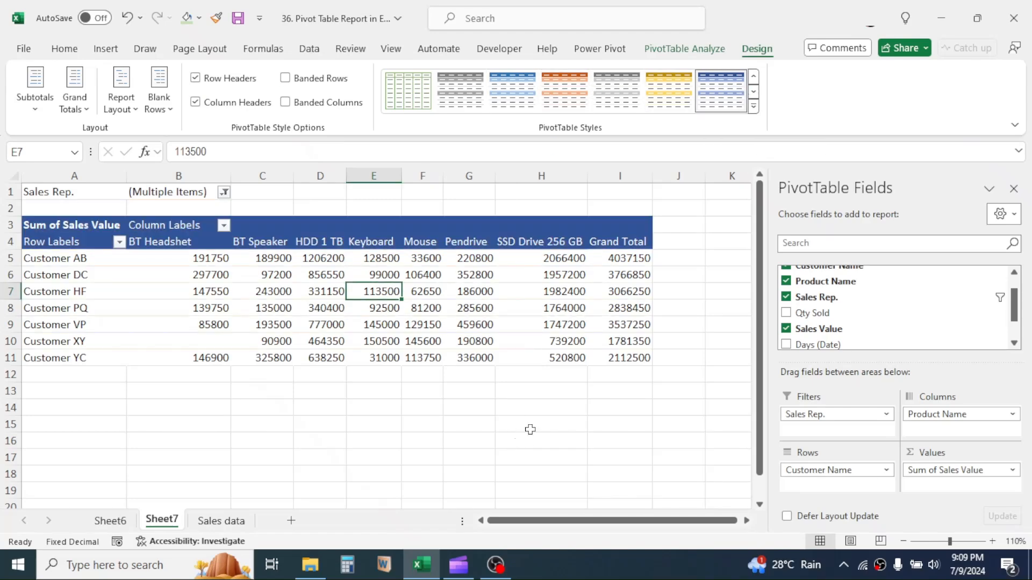
{"action": "left_click", "coordinate": [541, 425]}
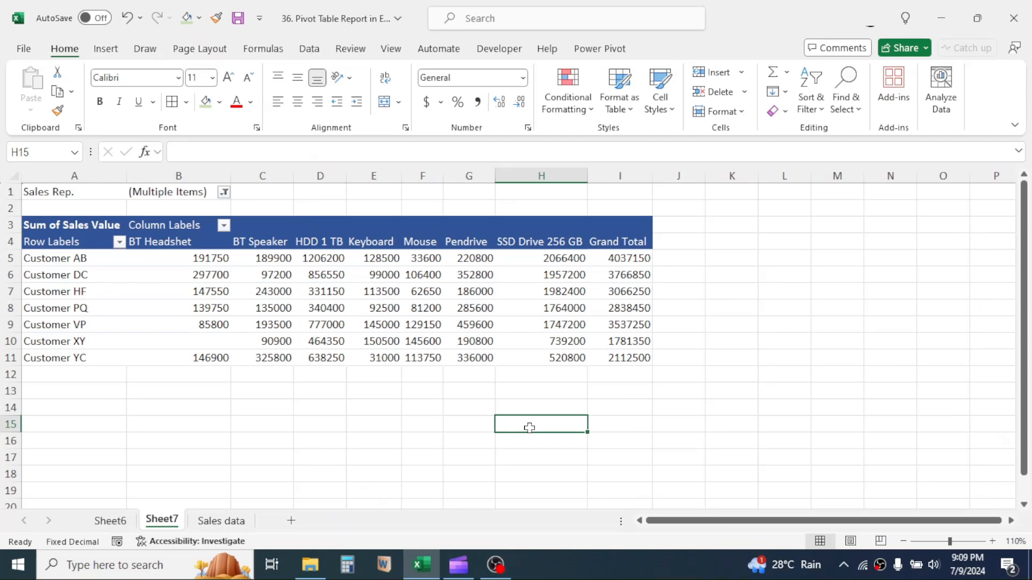